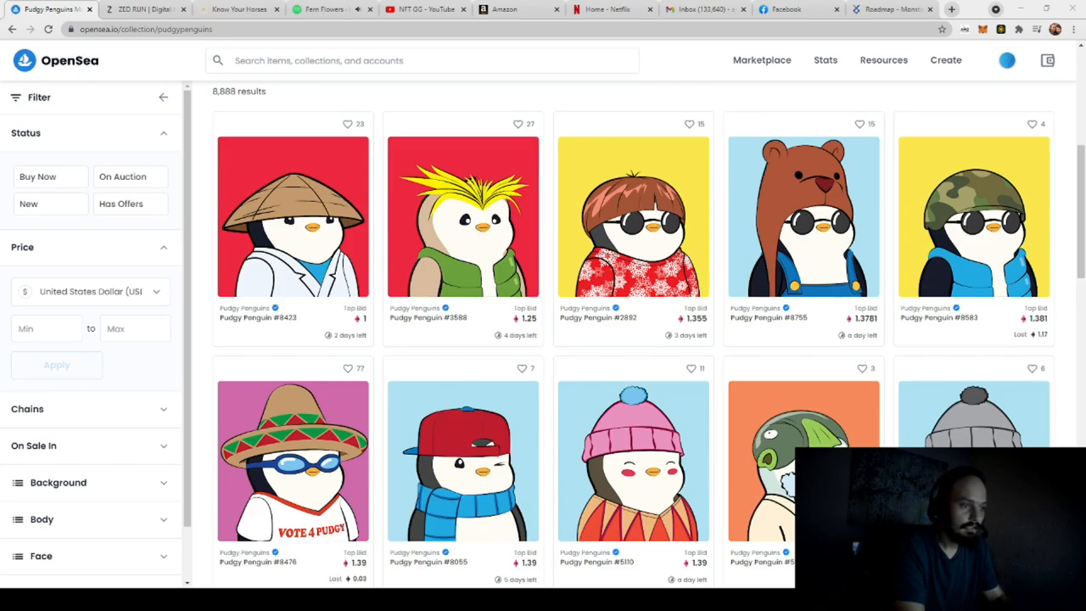
# Step: Download the generative-art-node starter repository from GitHub via the green Code button
pyautogui.click(882, 59)
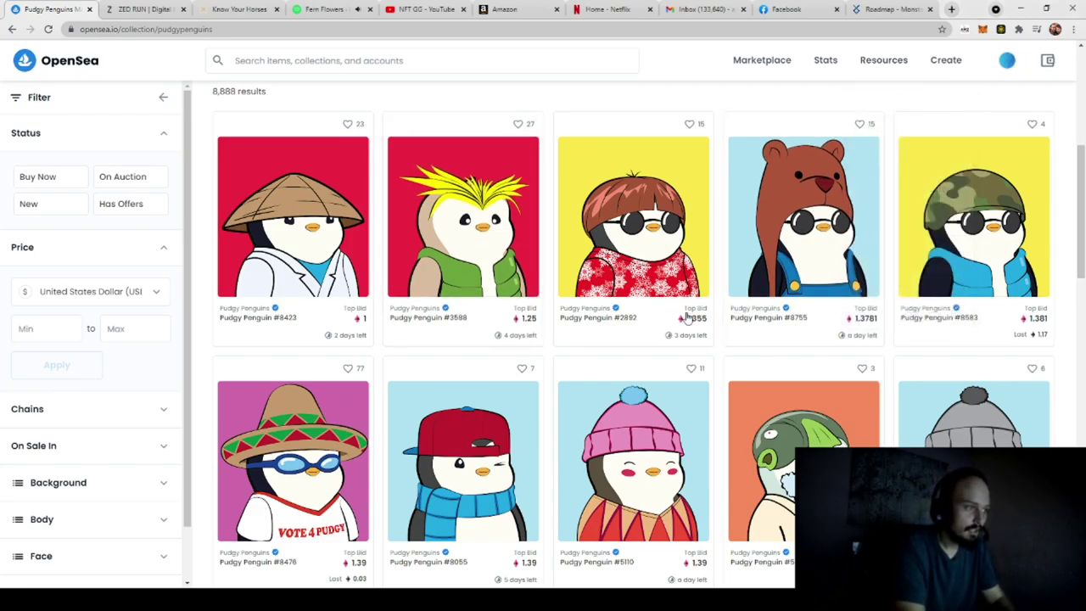
pyautogui.scroll(-3)
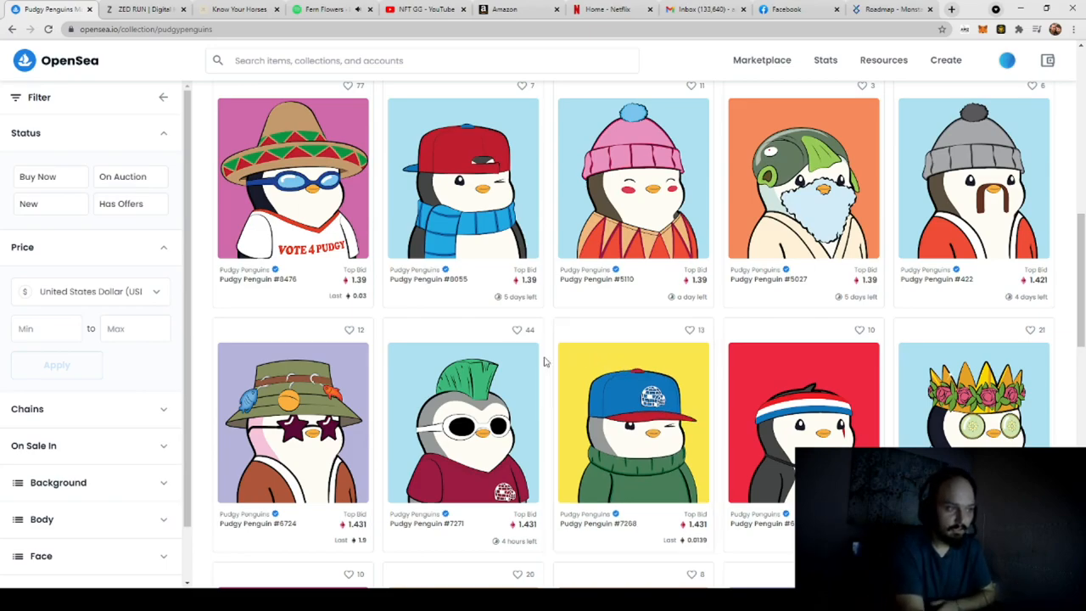
pyautogui.moveTo(838, 400)
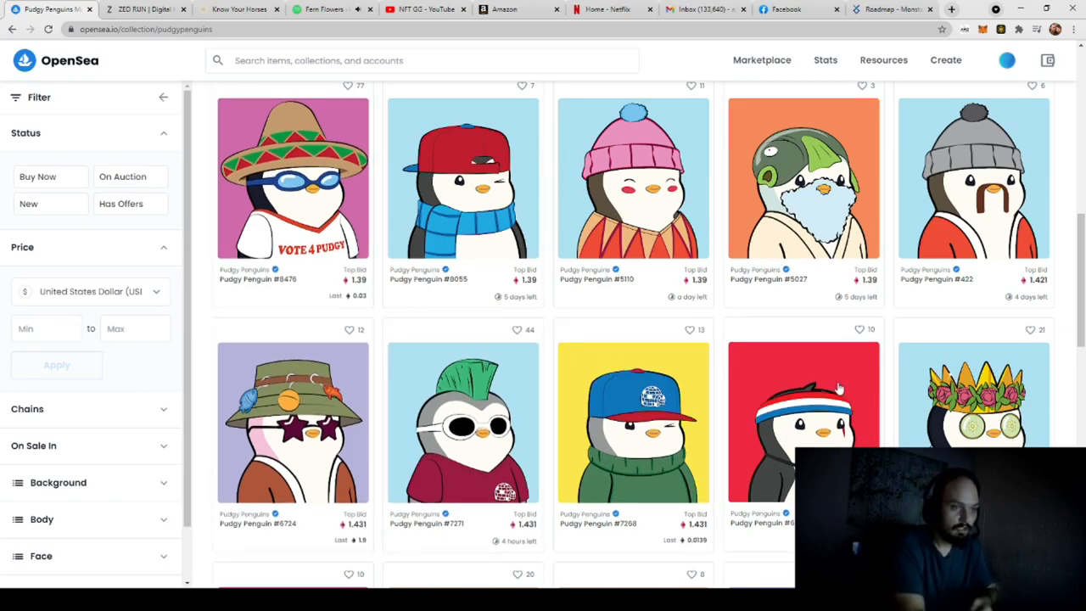
pyautogui.moveTo(862, 370)
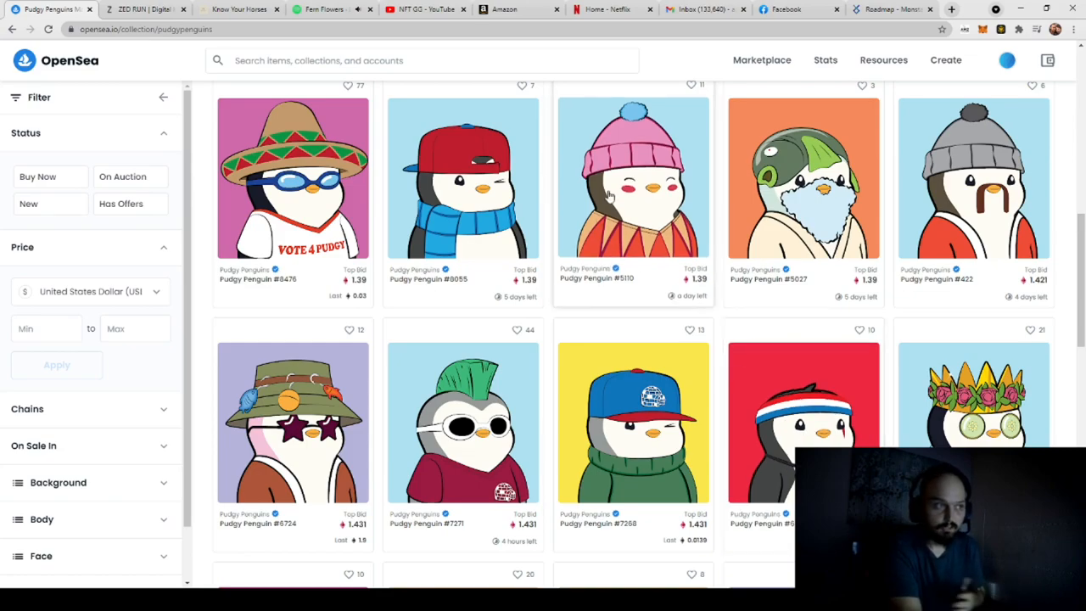
pyautogui.moveTo(672, 441)
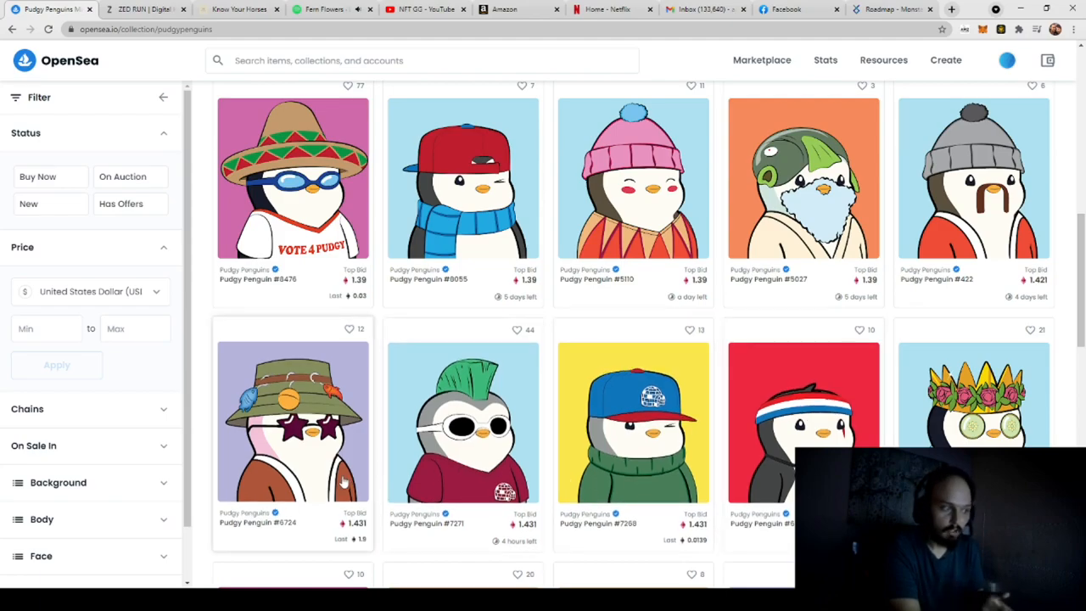
pyautogui.moveTo(610, 448)
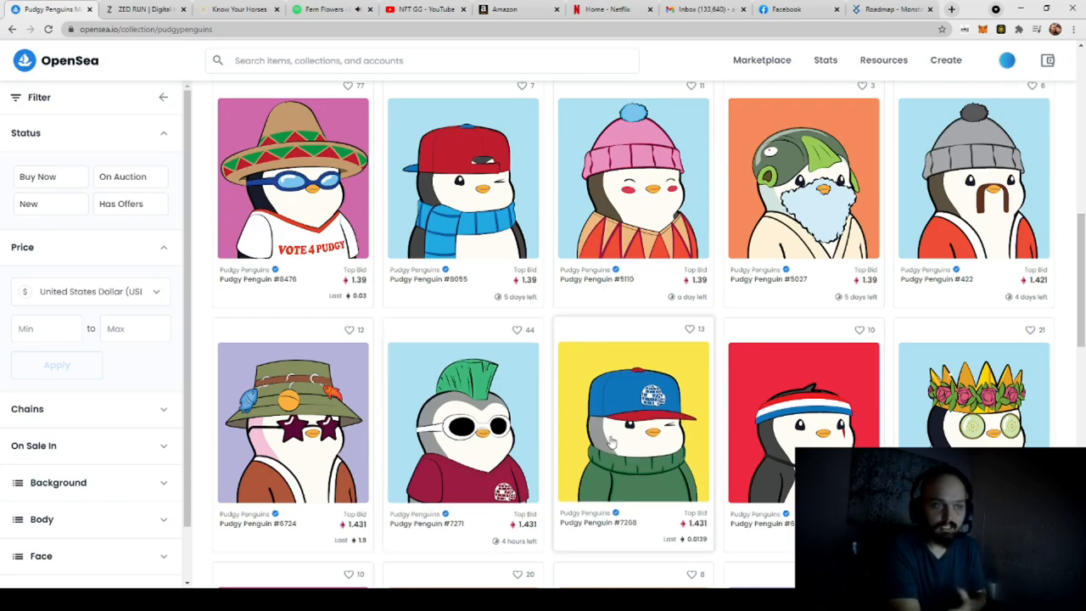
pyautogui.moveTo(461, 441)
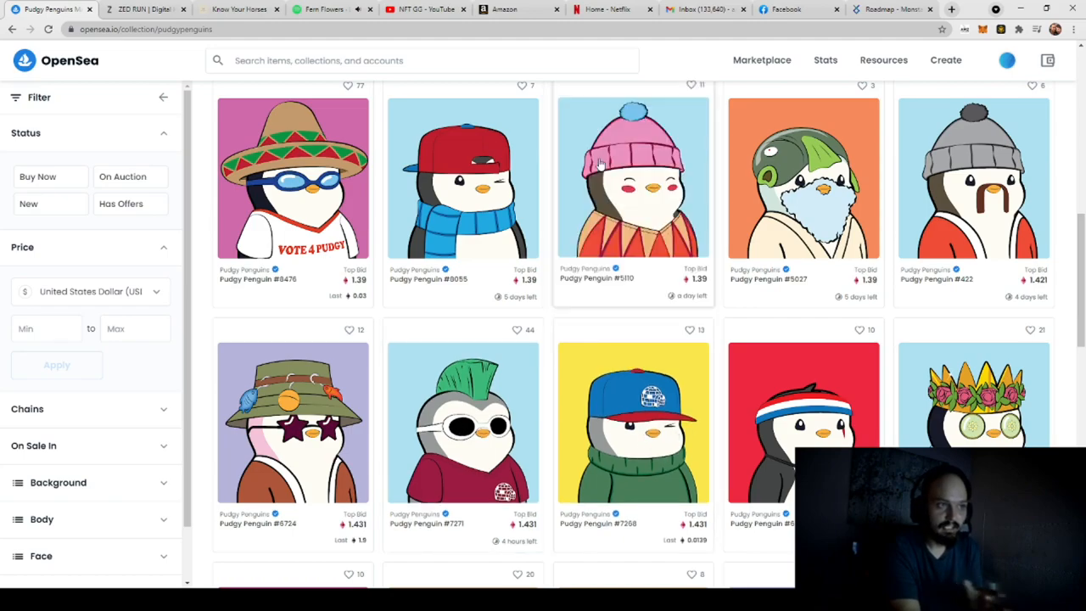
pyautogui.moveTo(675, 201)
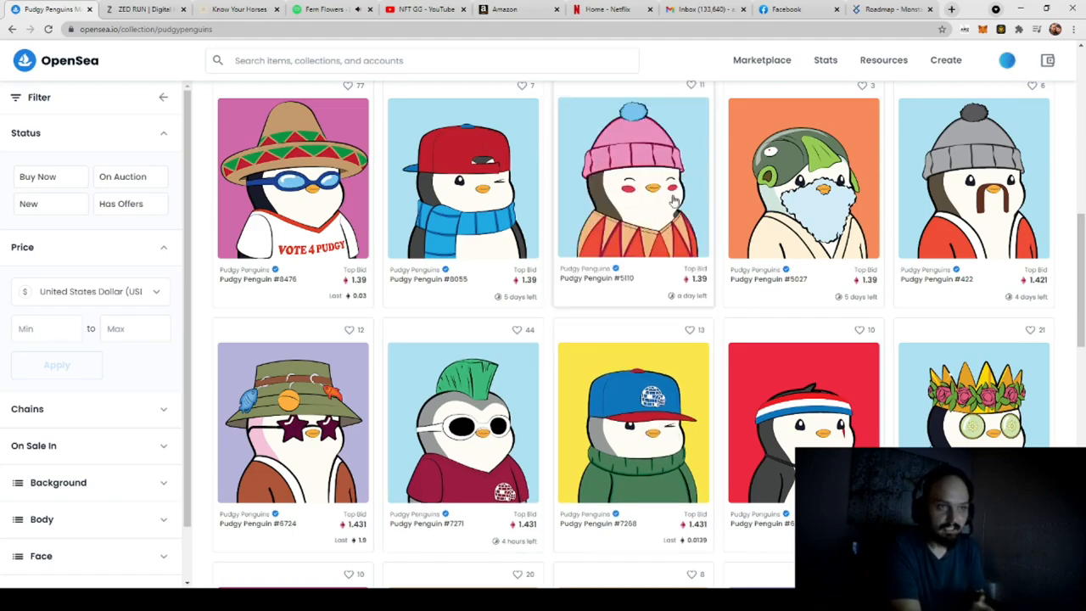
pyautogui.moveTo(801, 208)
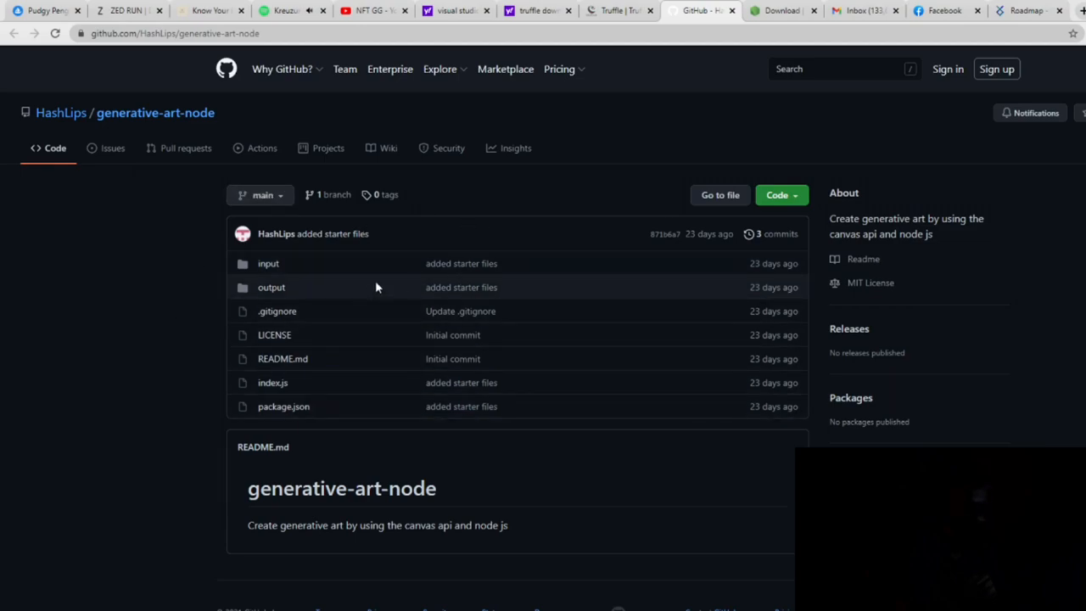
pyautogui.moveTo(431, 251)
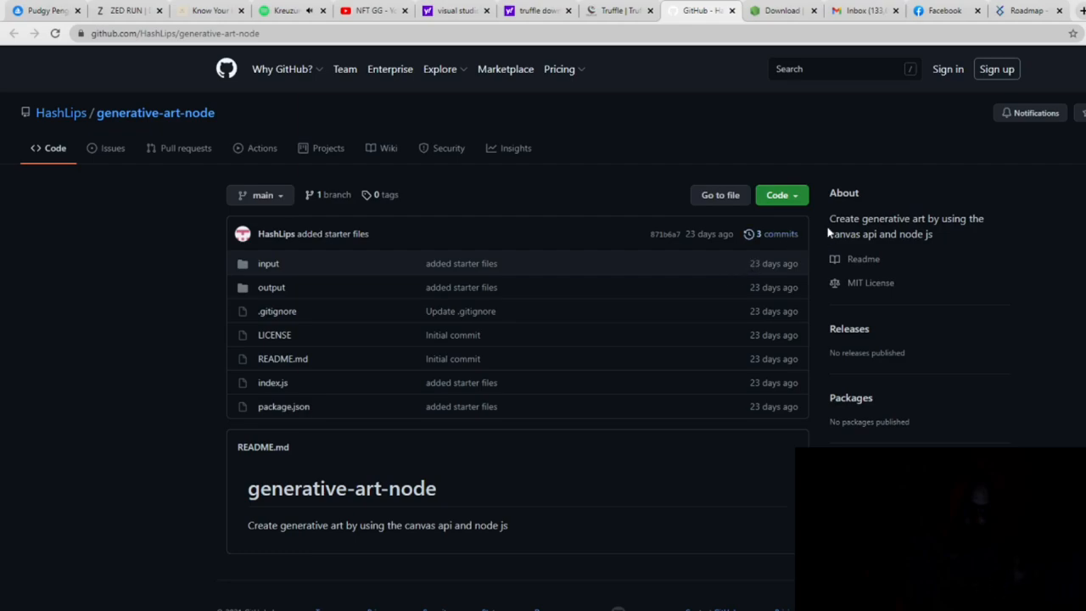
pyautogui.moveTo(783, 207)
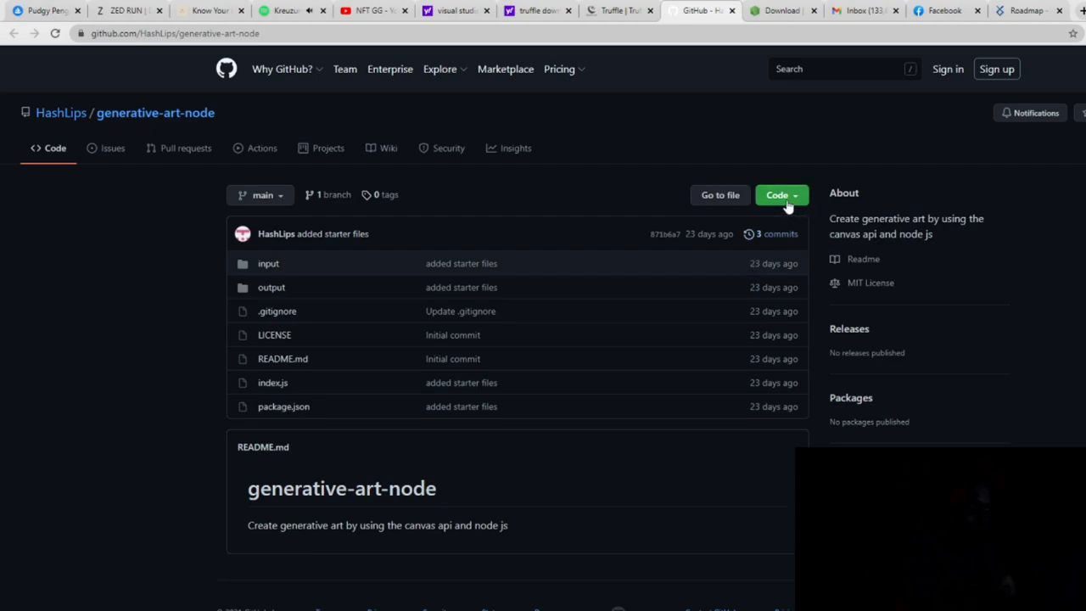
pyautogui.click(777, 195)
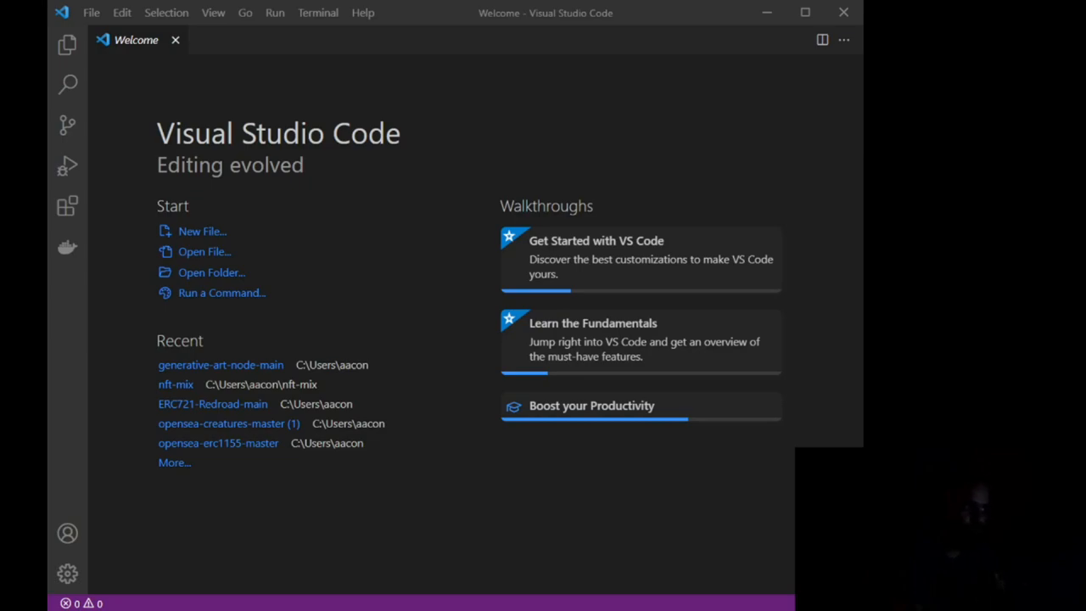
pyautogui.moveTo(219, 105)
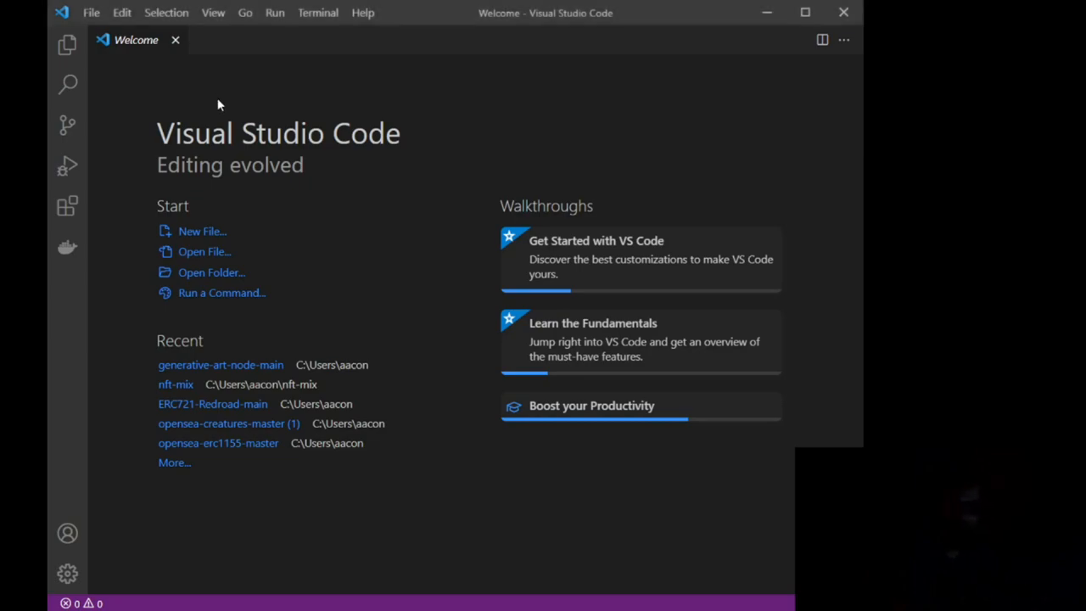
pyautogui.moveTo(288, 132)
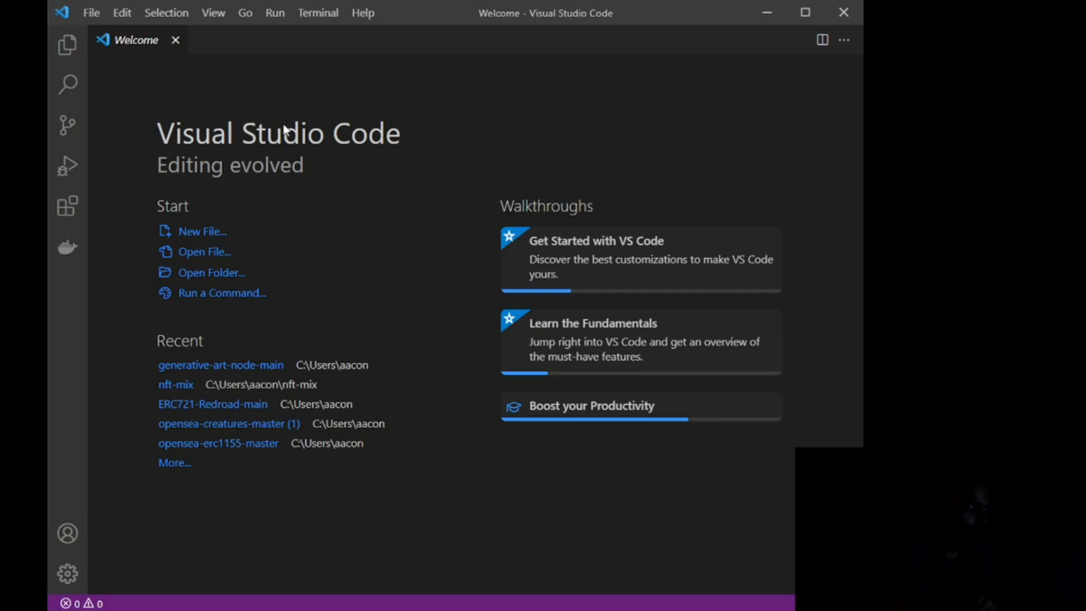
pyautogui.moveTo(92, 13)
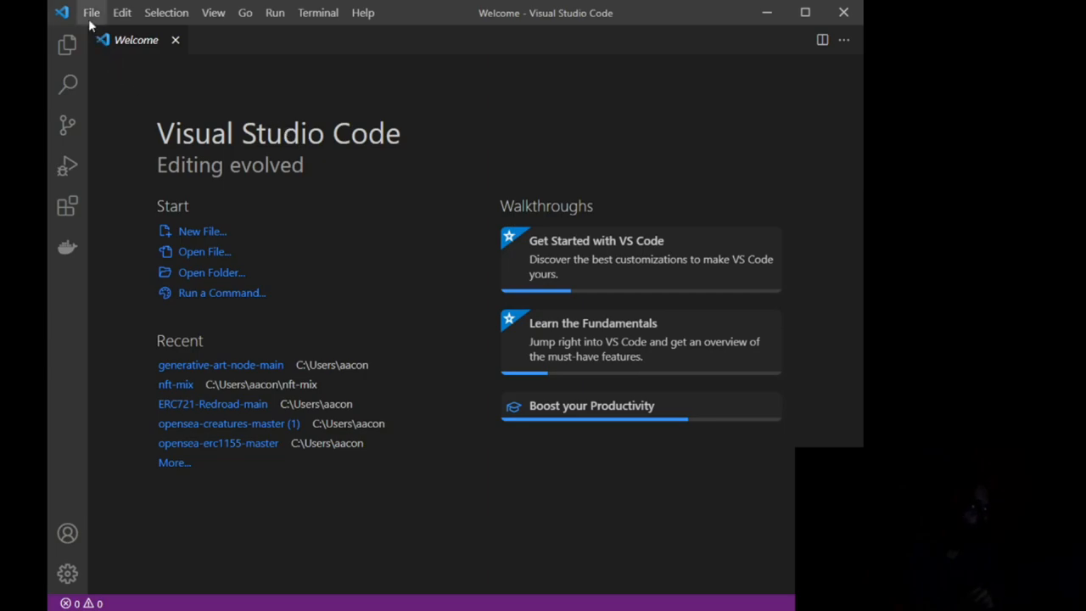
# Step: Browse the File menu commands for opening the generative-art-node-main project folder
pyautogui.click(91, 14)
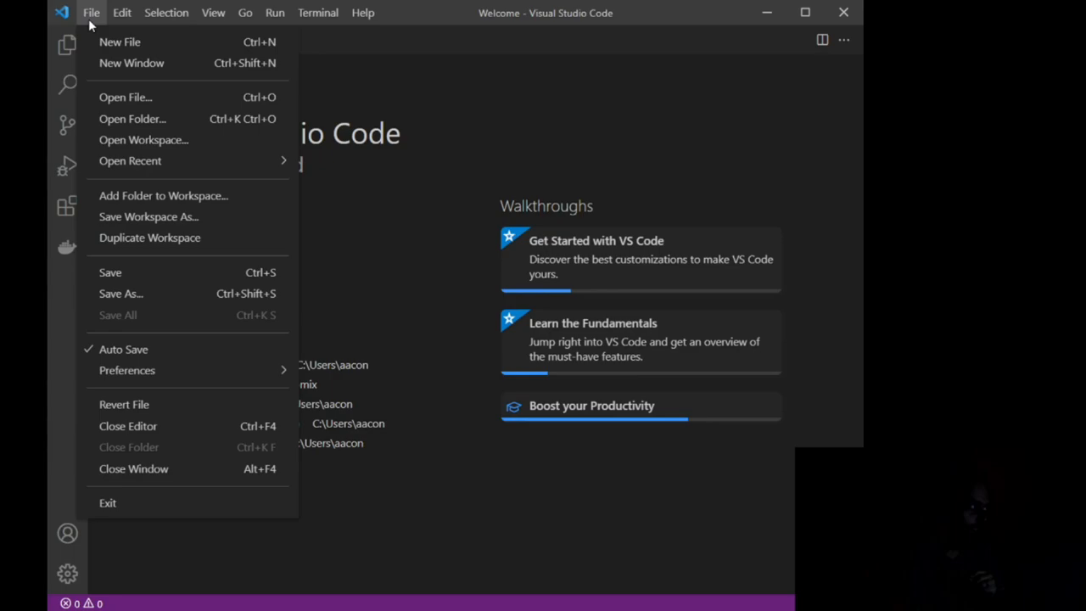
pyautogui.moveTo(161, 119)
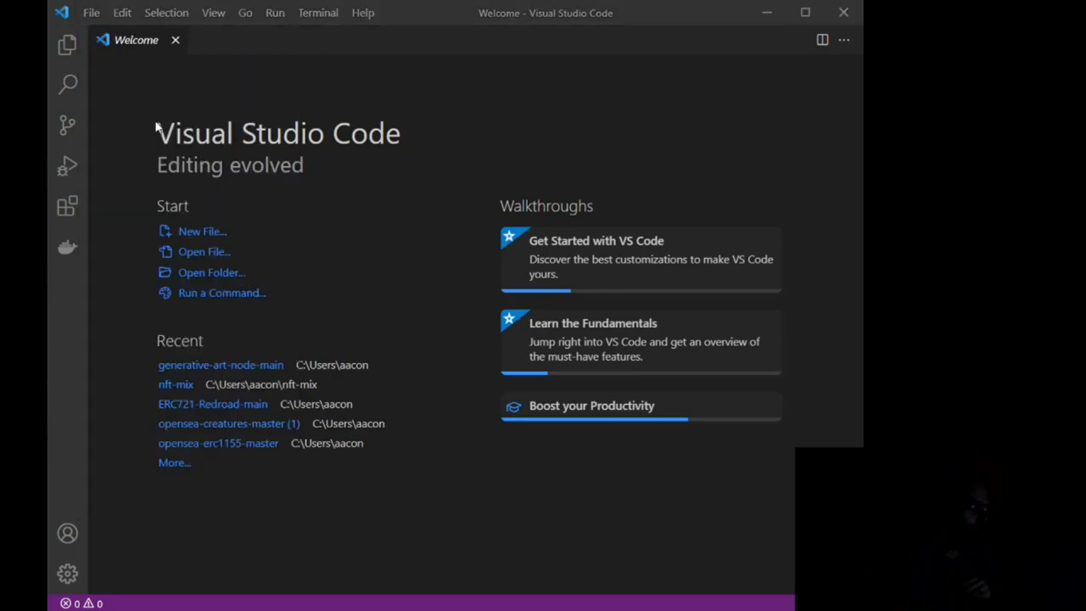
pyautogui.moveTo(81, 292)
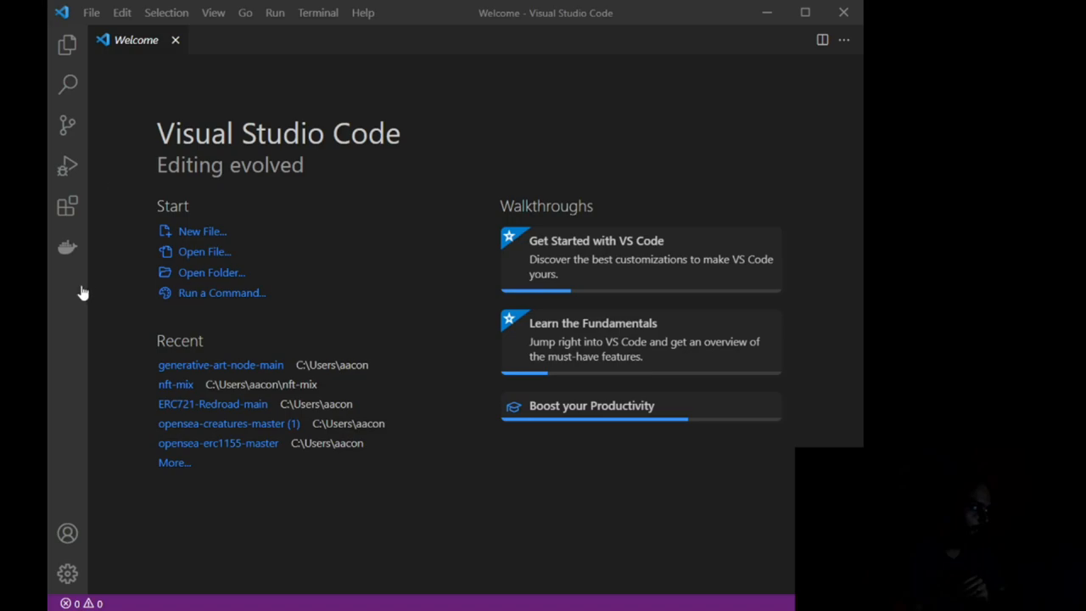
pyautogui.moveTo(70, 288)
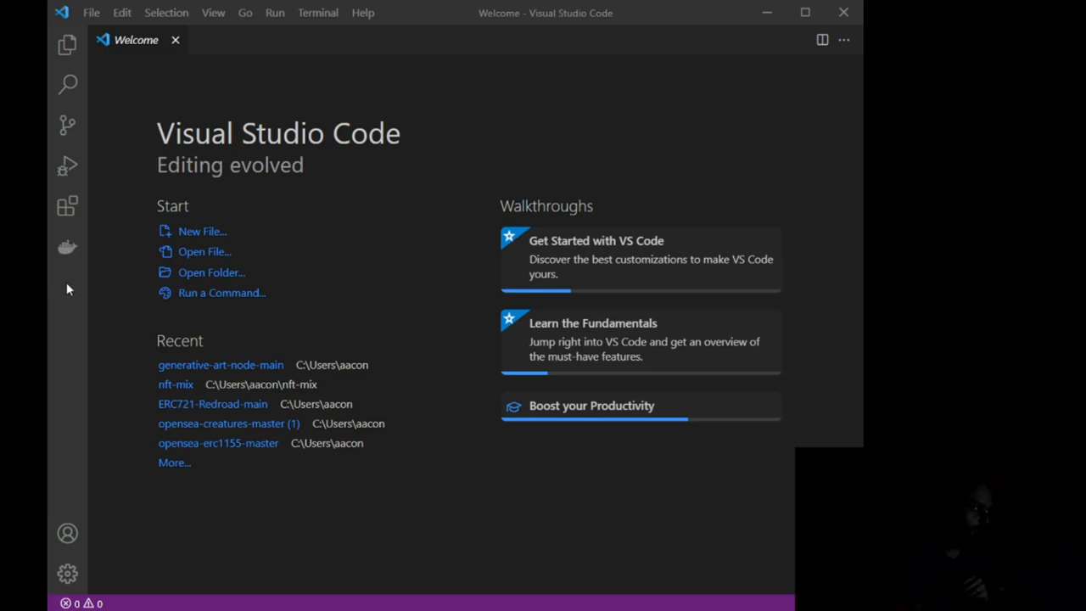
pyautogui.moveTo(71, 258)
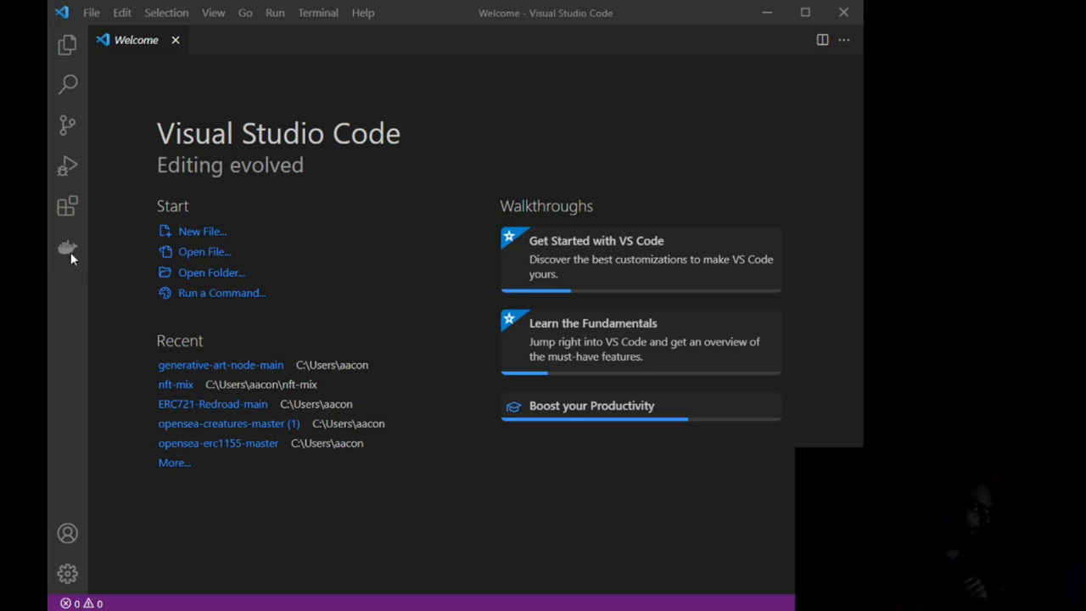
pyautogui.moveTo(101, 183)
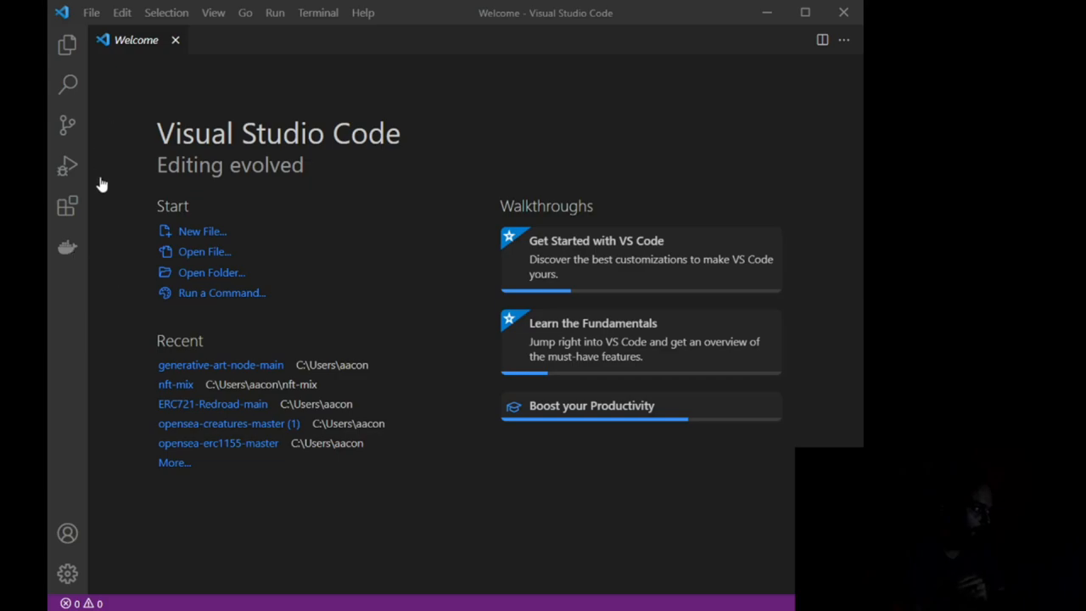
pyautogui.moveTo(121, 251)
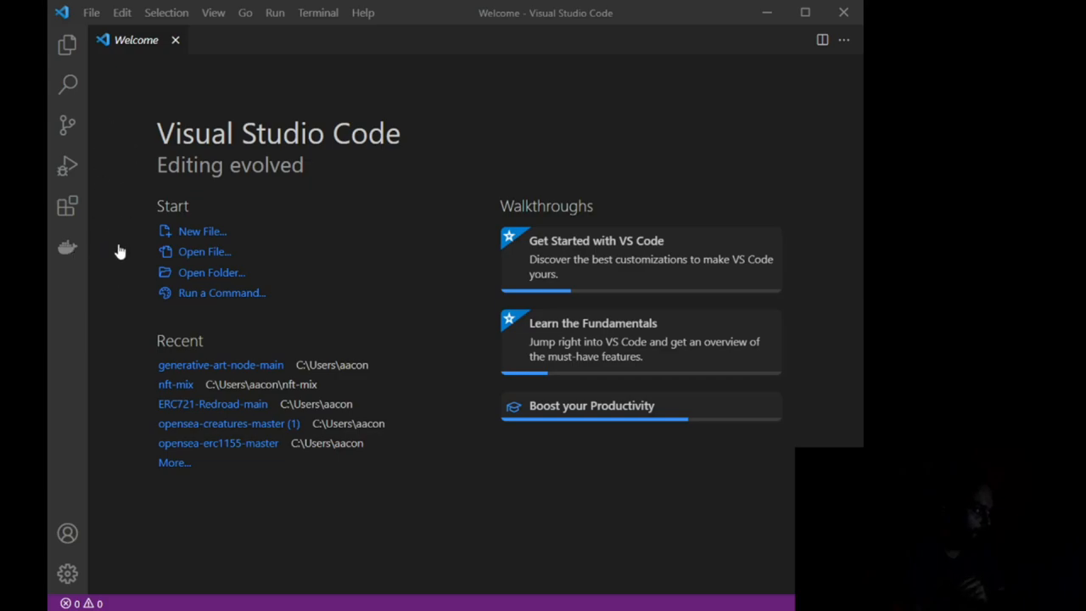
pyautogui.moveTo(128, 275)
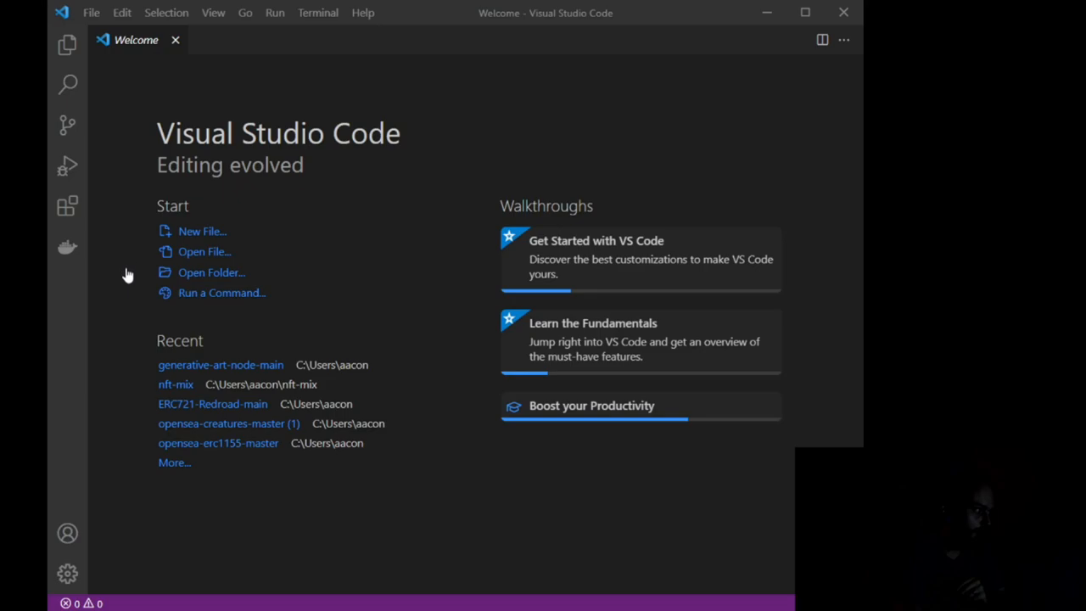
pyautogui.moveTo(125, 272)
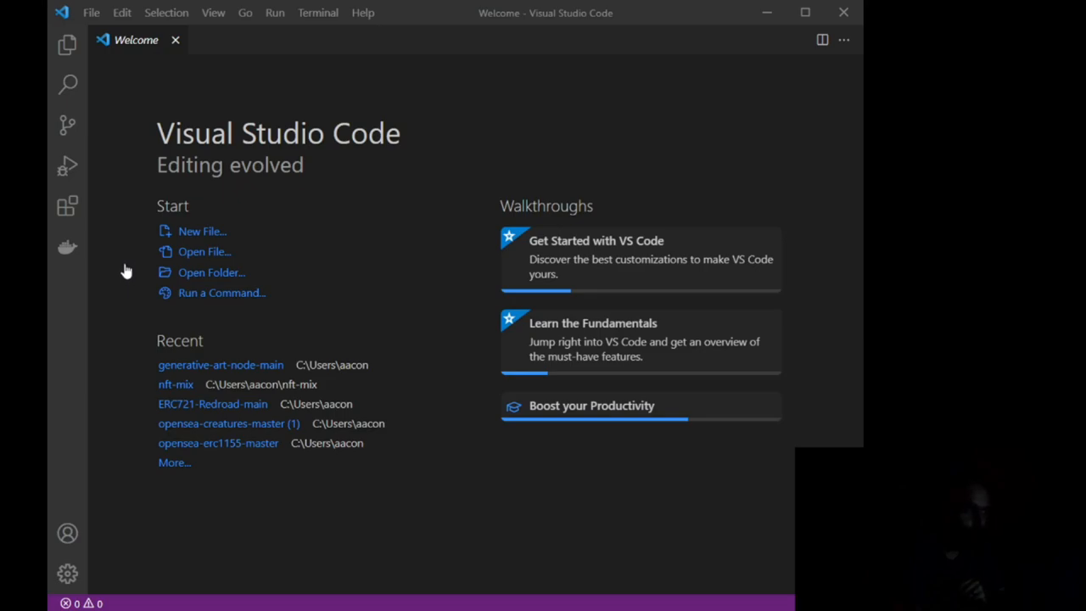
pyautogui.moveTo(437, 326)
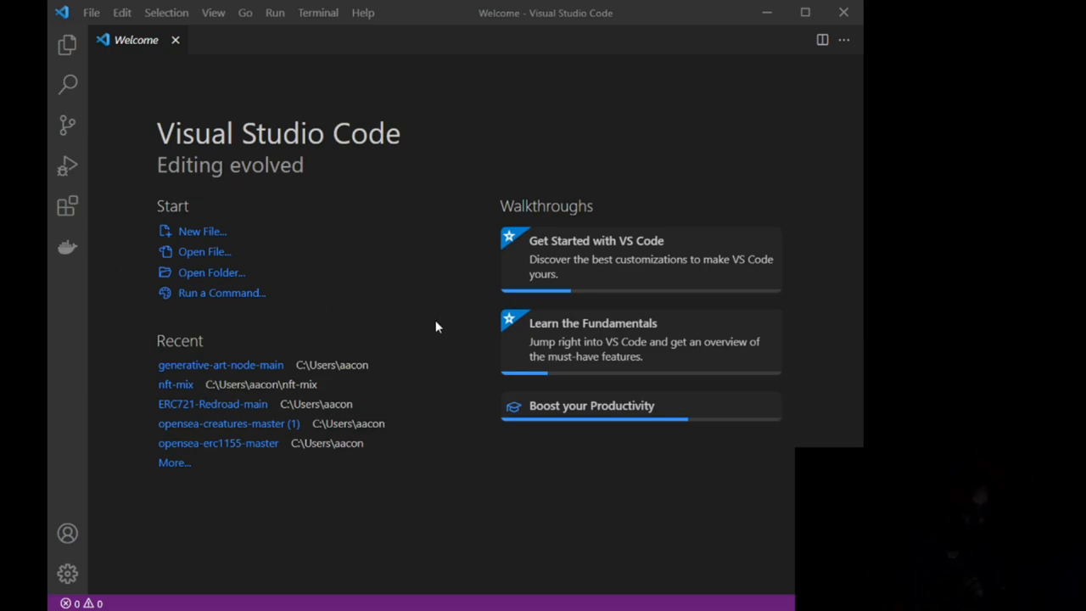
pyautogui.moveTo(570, 359)
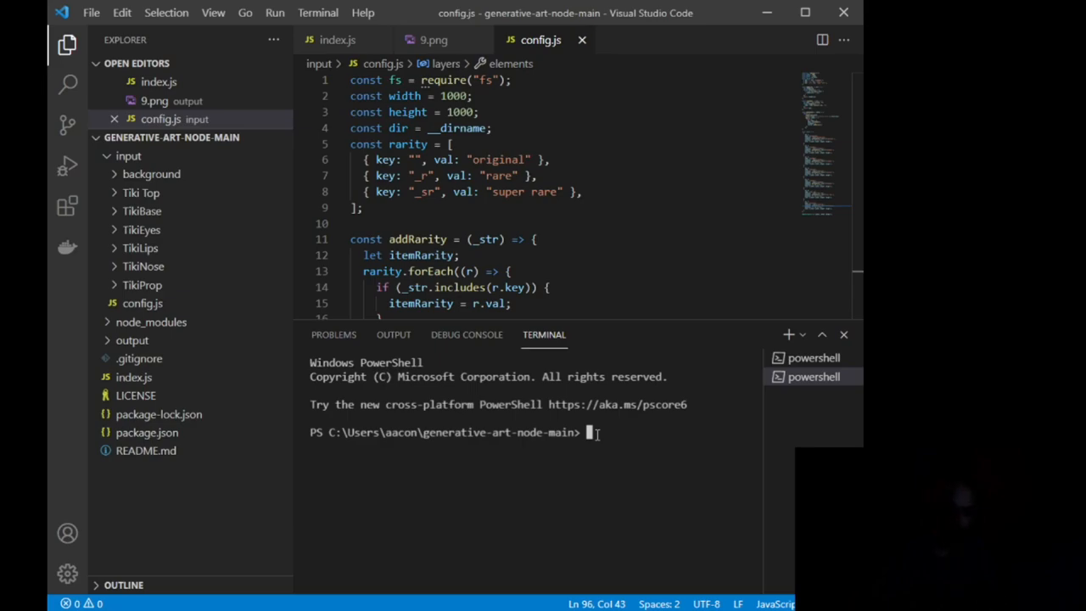
# Step: Run npm install in the terminal to set up the project's dependencies
pyautogui.write('n')
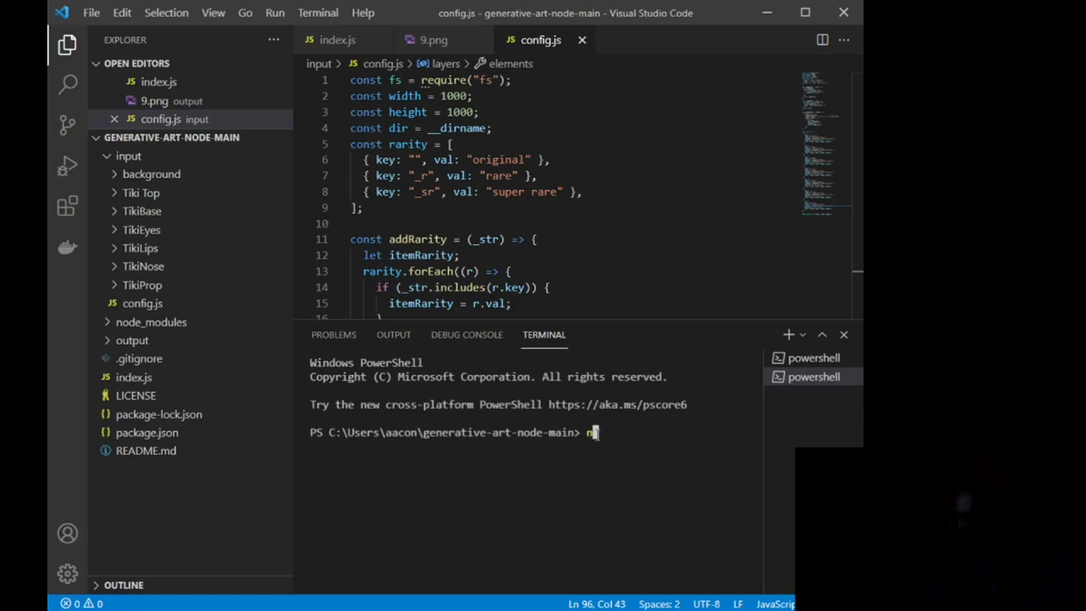
pyautogui.write('pm install')
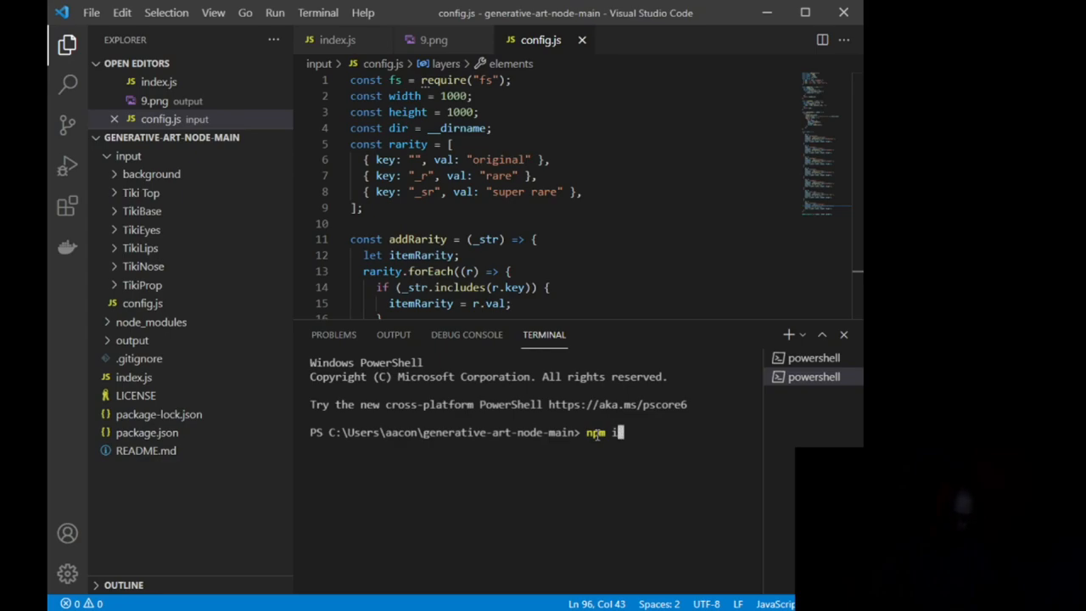
pyautogui.write('nit')
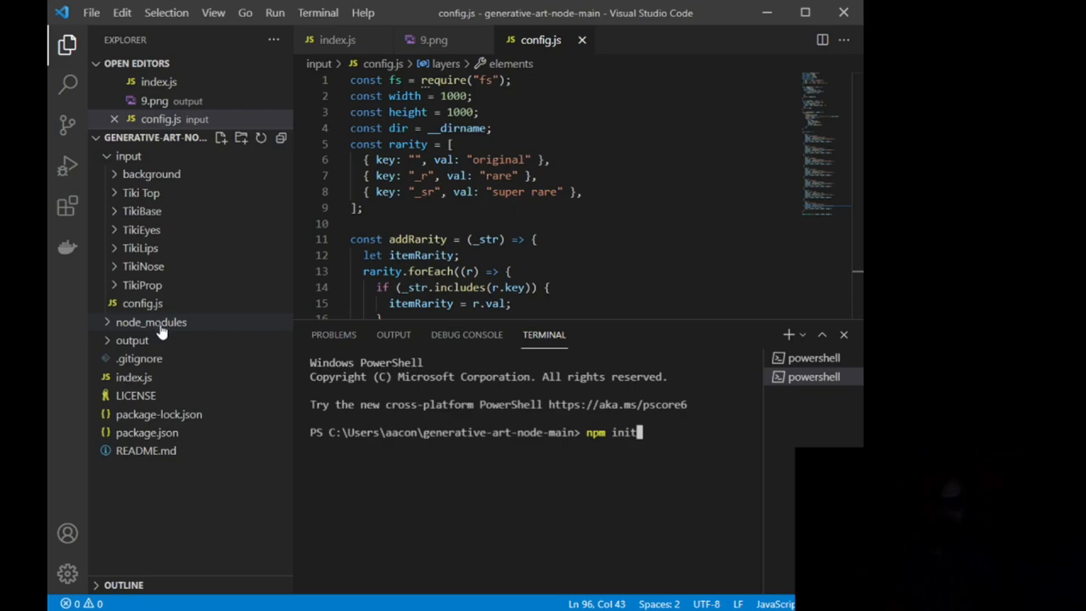
pyautogui.write('ins')
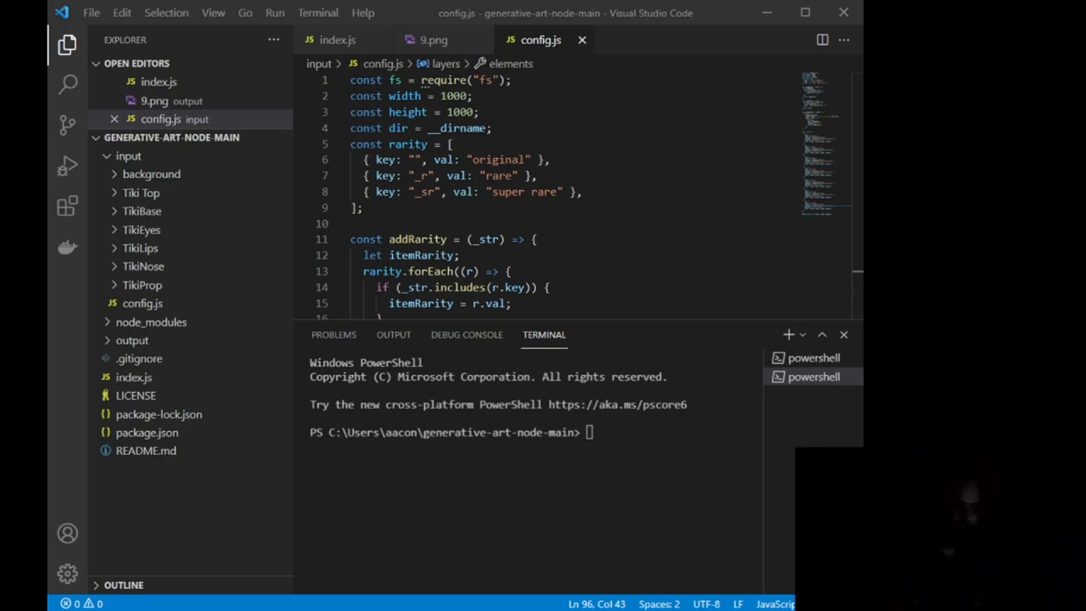
pyautogui.write('npm install')
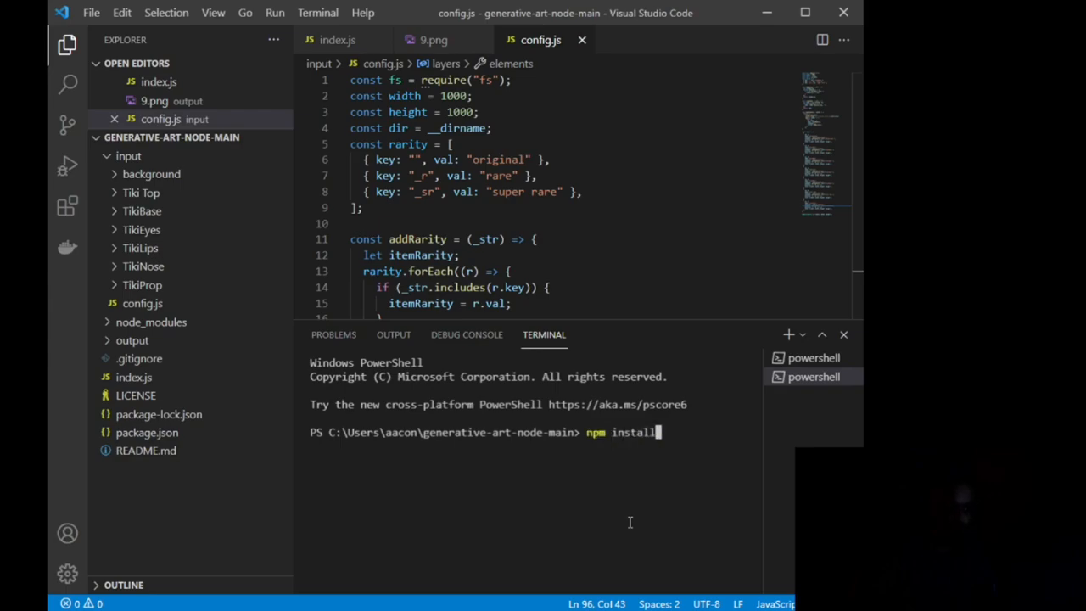
pyautogui.write('truf')
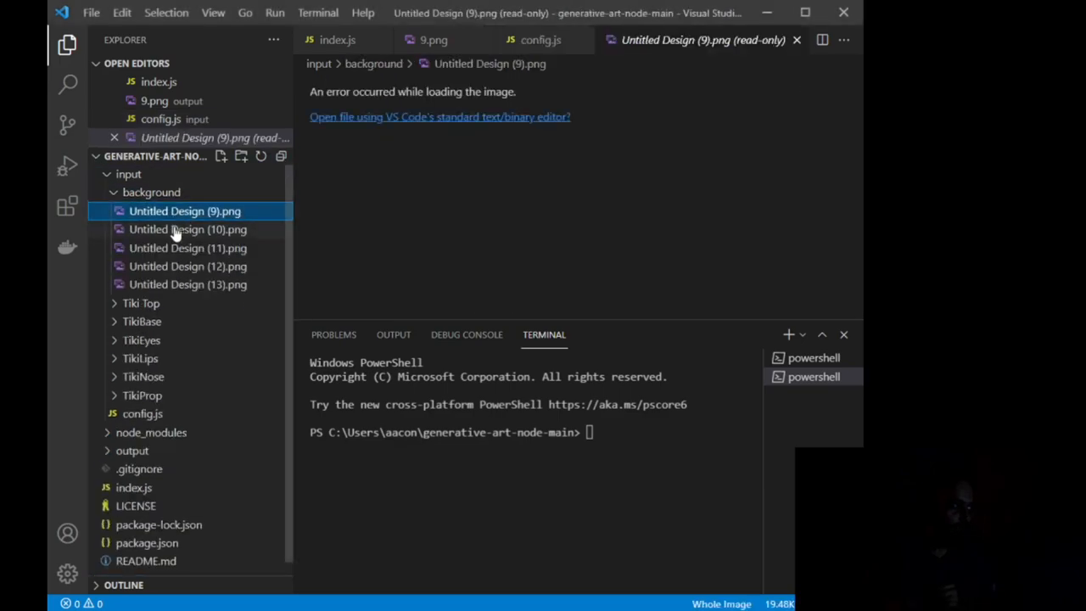
# Step: Preview the remaining background square images, including Untitled Design (12)
pyautogui.click(187, 229)
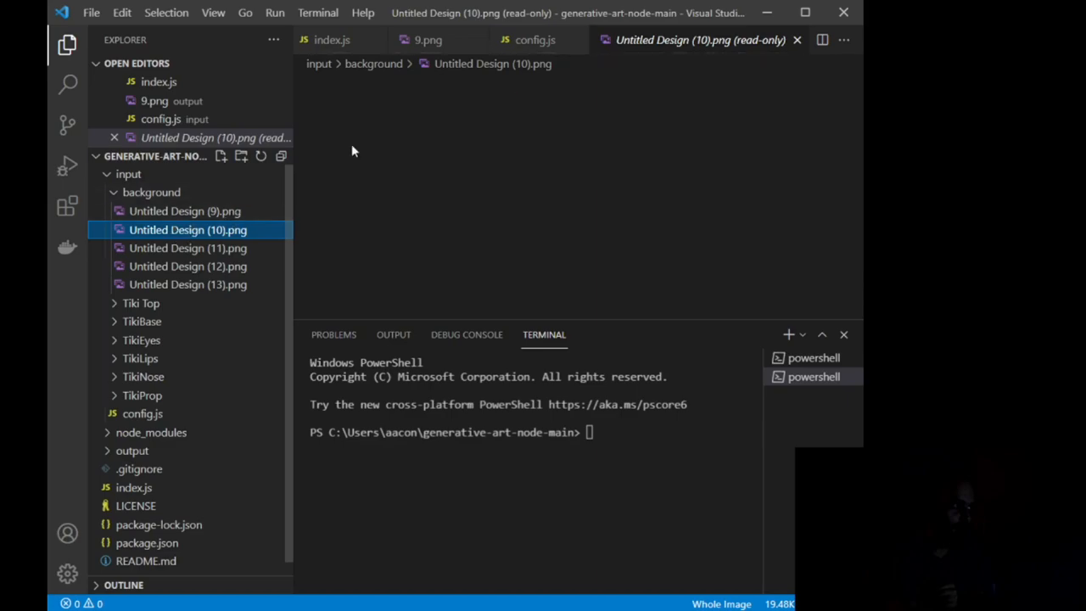
pyautogui.click(186, 229)
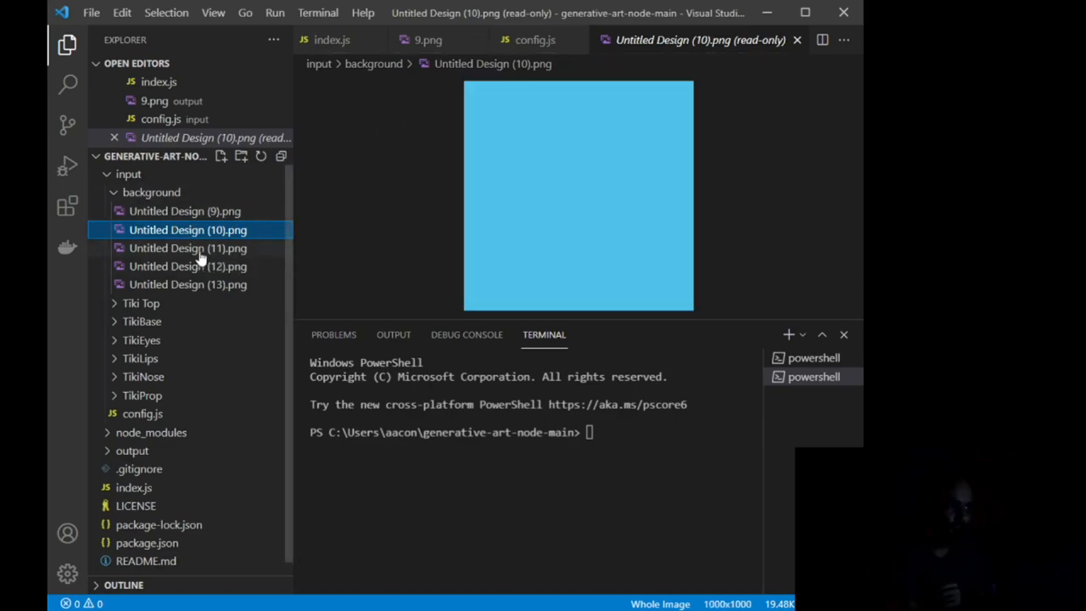
pyautogui.click(187, 265)
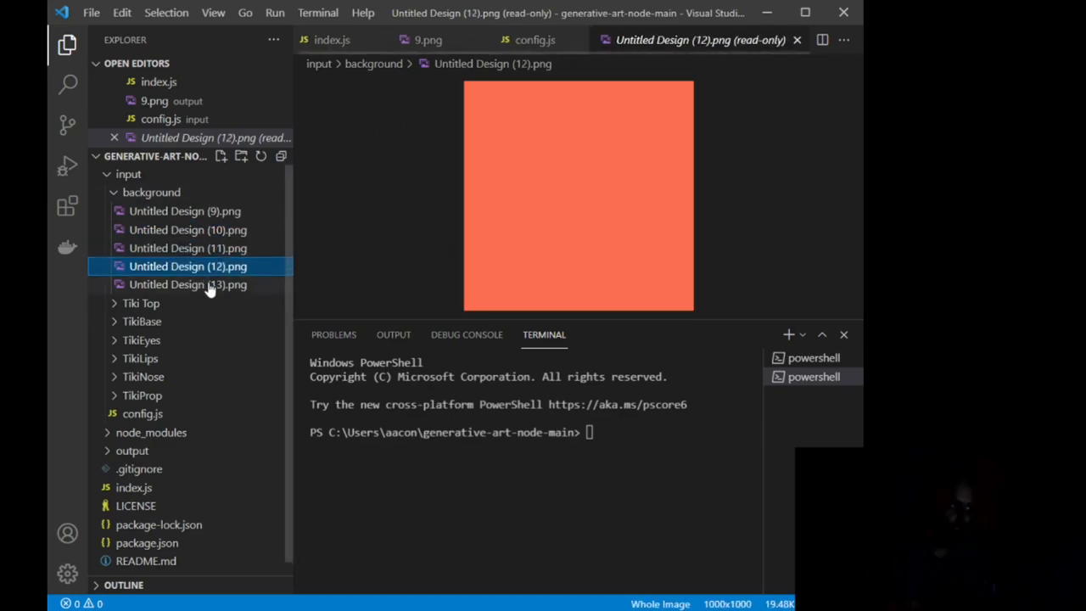
# Step: Preview the TikiTopThree and TikiTopTwo flame images, collapse both folders, return to config.js
pyautogui.click(139, 302)
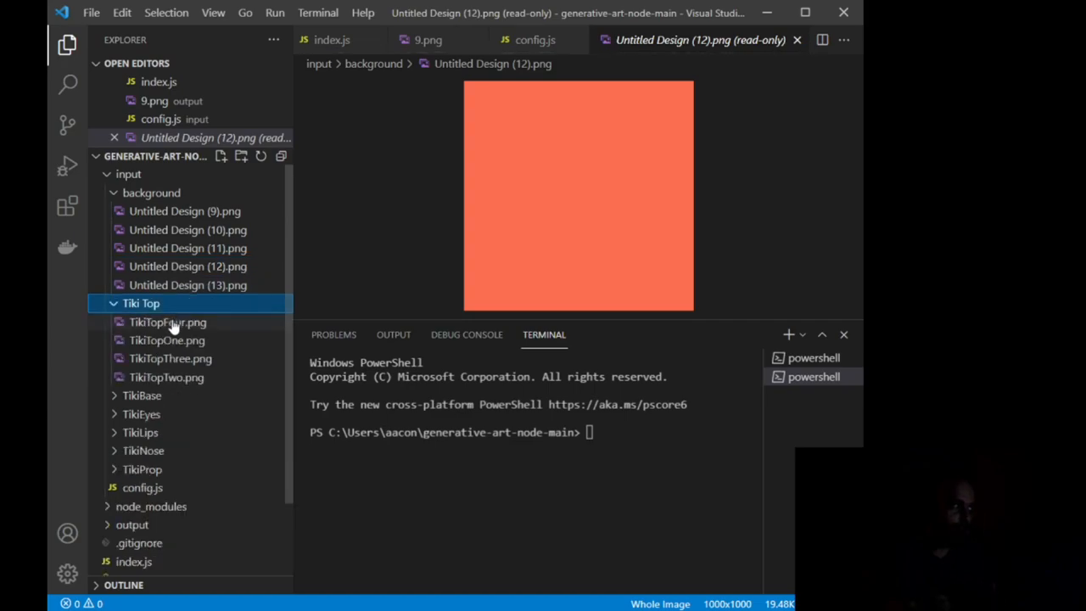
pyautogui.click(169, 357)
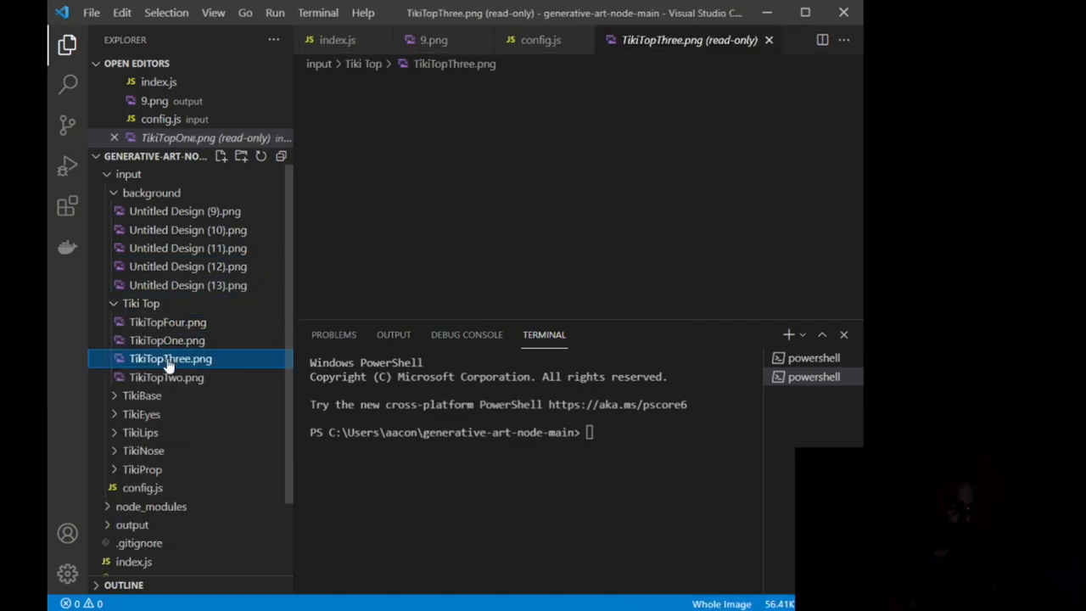
pyautogui.click(160, 377)
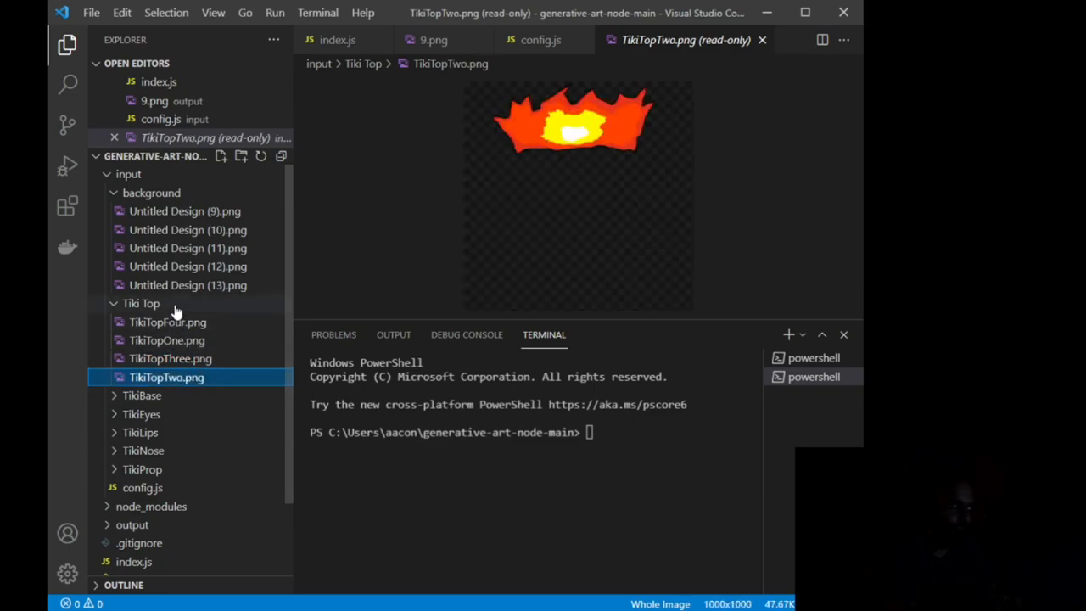
pyautogui.click(141, 302)
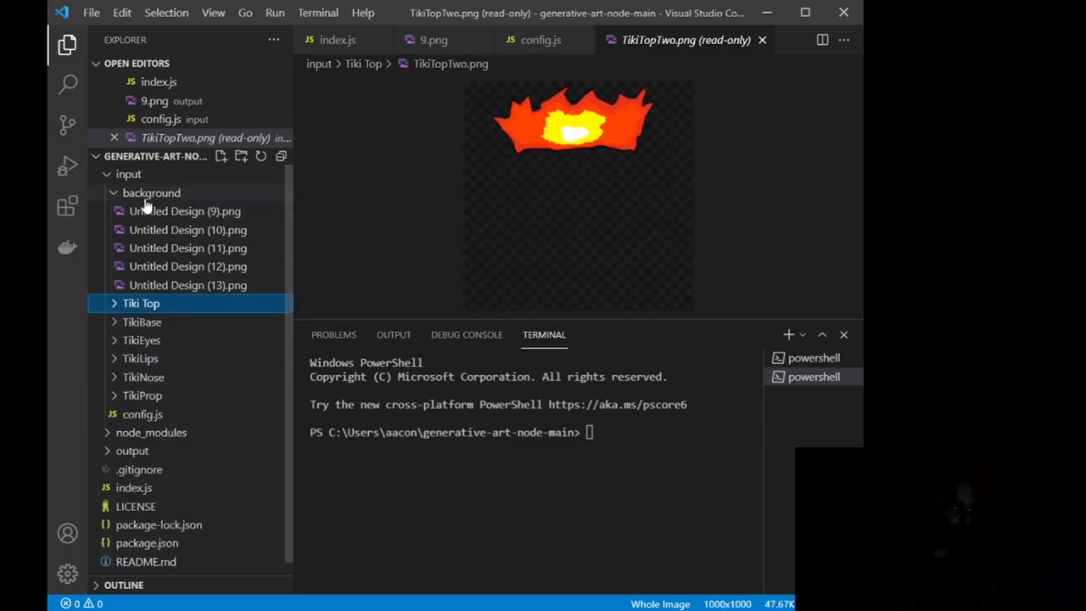
pyautogui.click(151, 194)
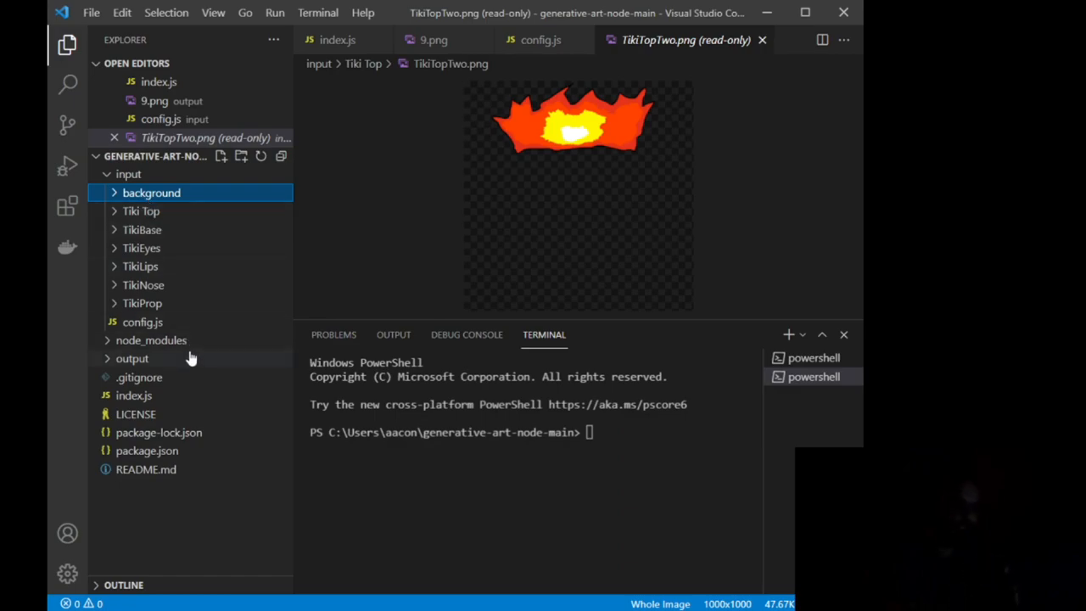
pyautogui.moveTo(190, 360)
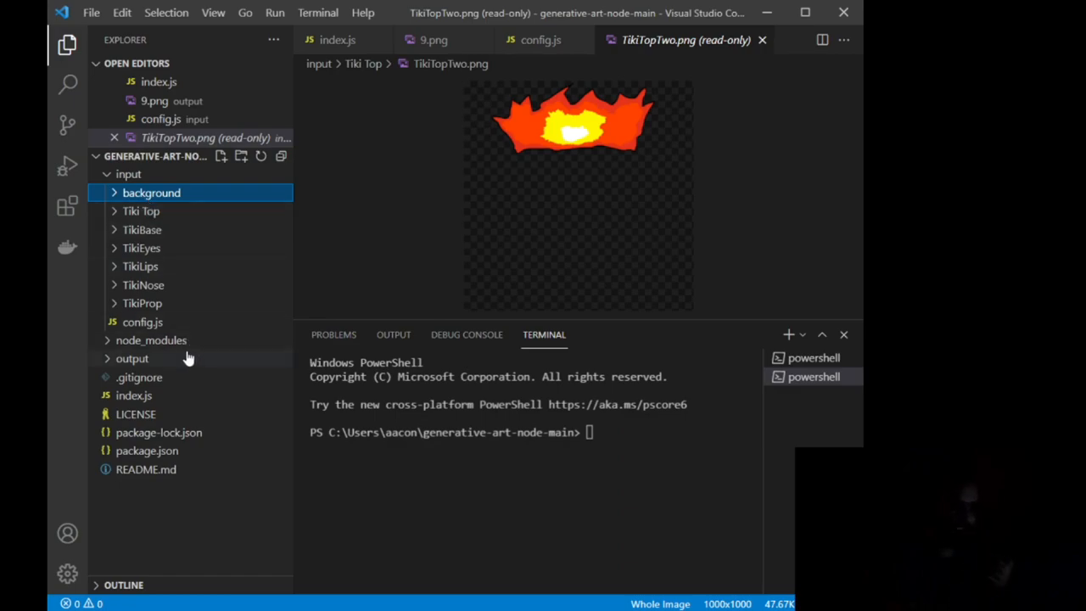
pyautogui.click(143, 323)
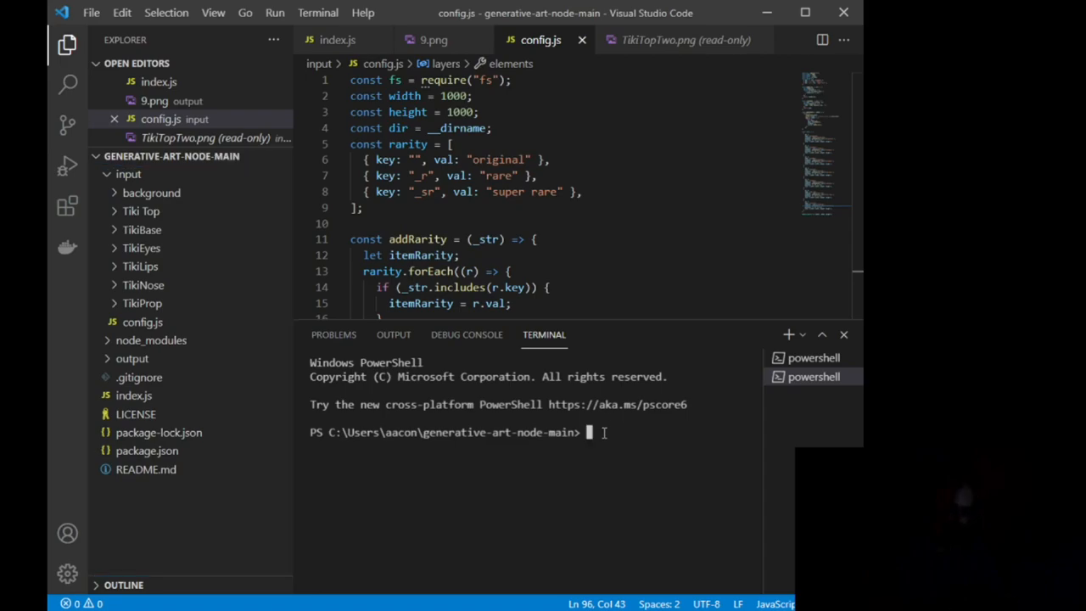
# Step: Run node index.js in the terminal to generate editions 1 through 10
pyautogui.write('node index')
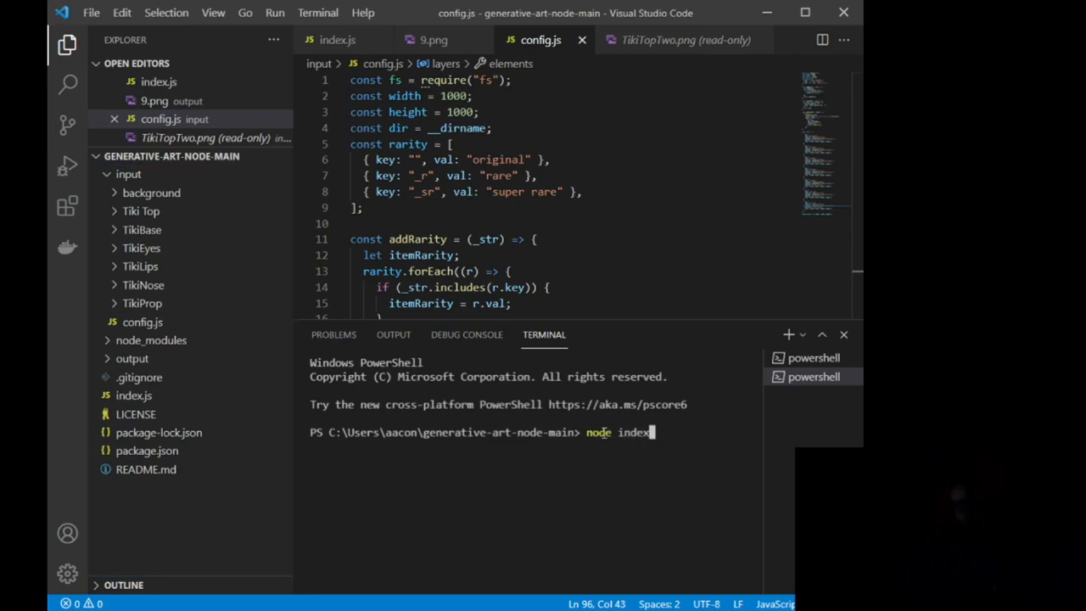
pyautogui.write('.js')
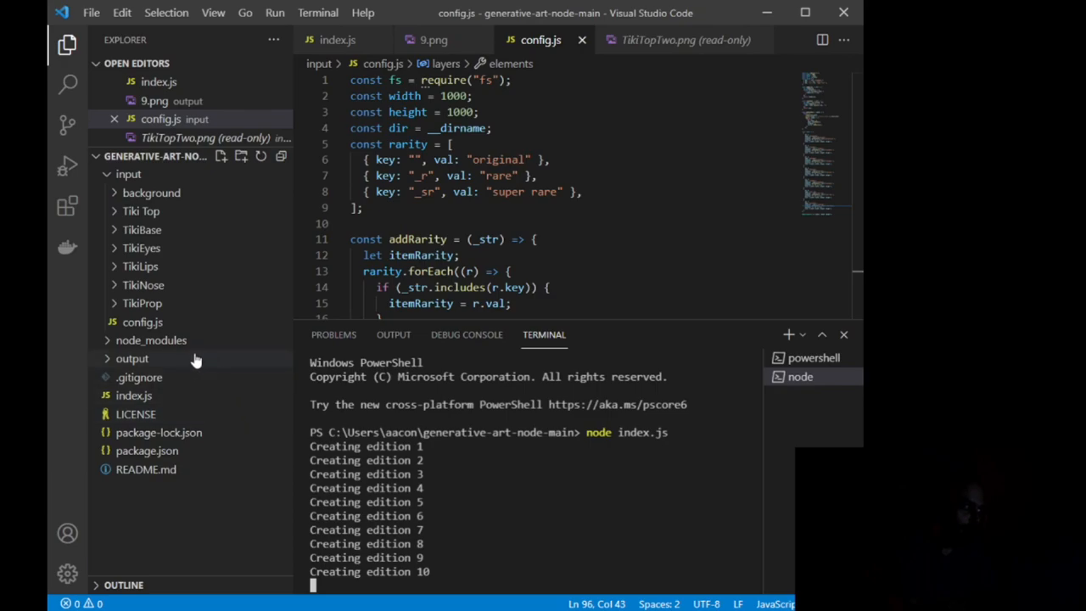
pyautogui.click(132, 360)
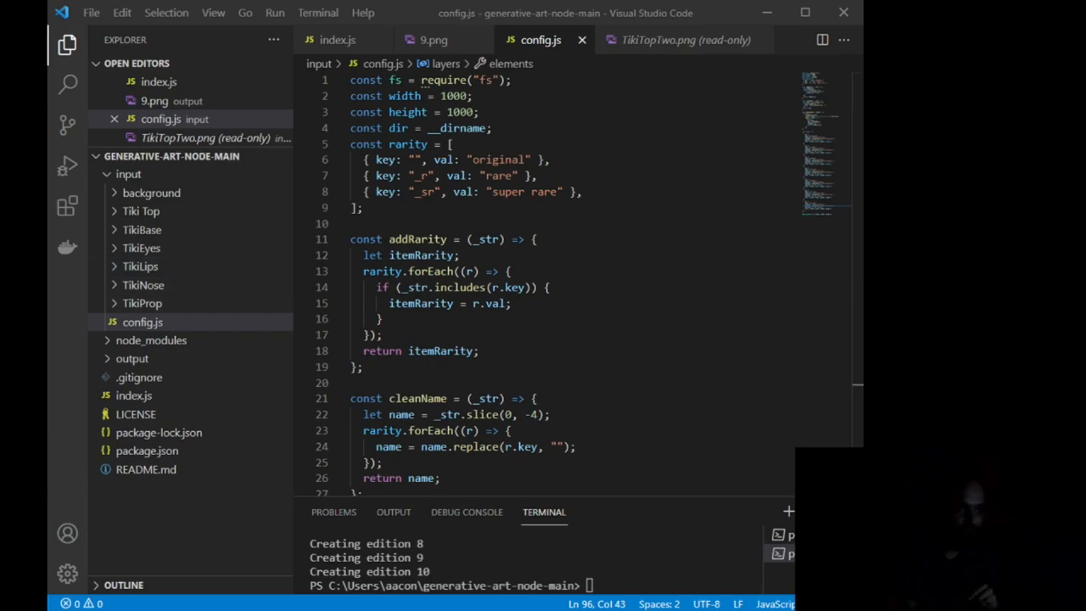
# Step: Review the three rarity definitions in config.js and expand the Tiki Top folder's four images
pyautogui.click(143, 322)
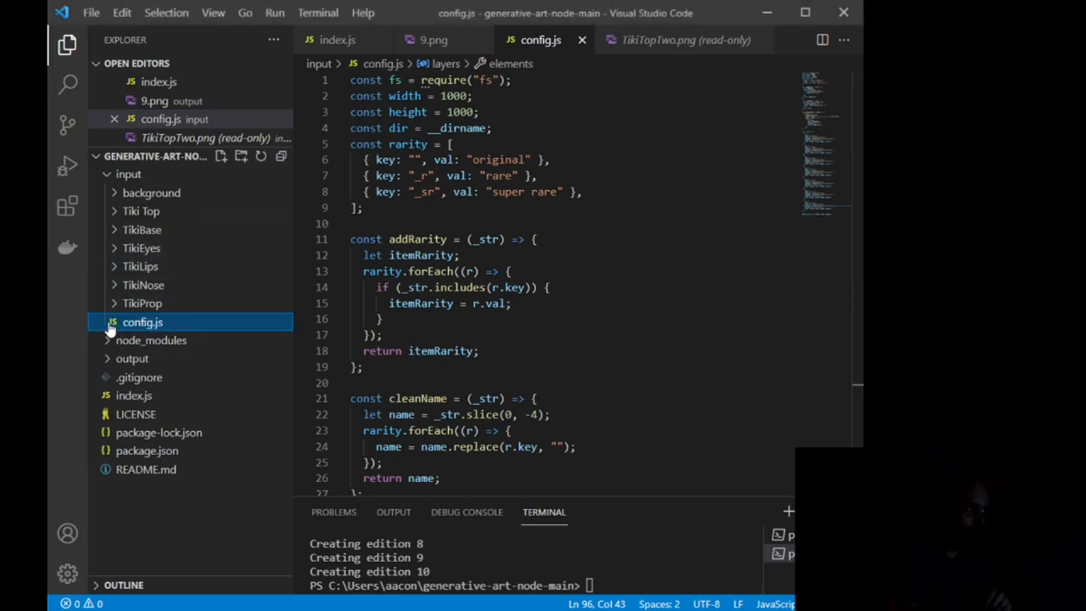
pyautogui.moveTo(166, 326)
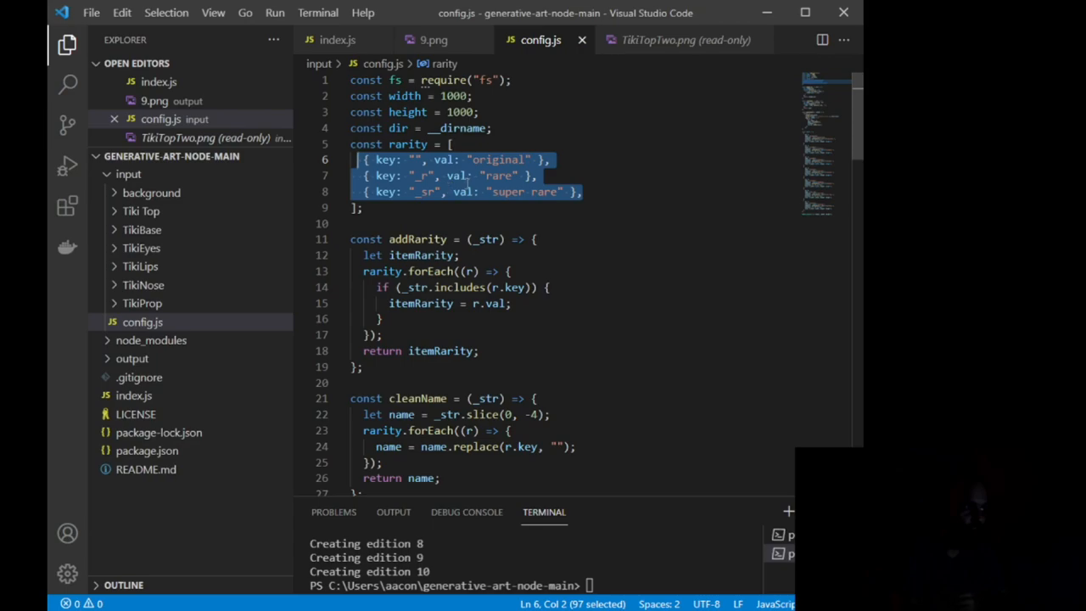
pyautogui.doubleClick(499, 159)
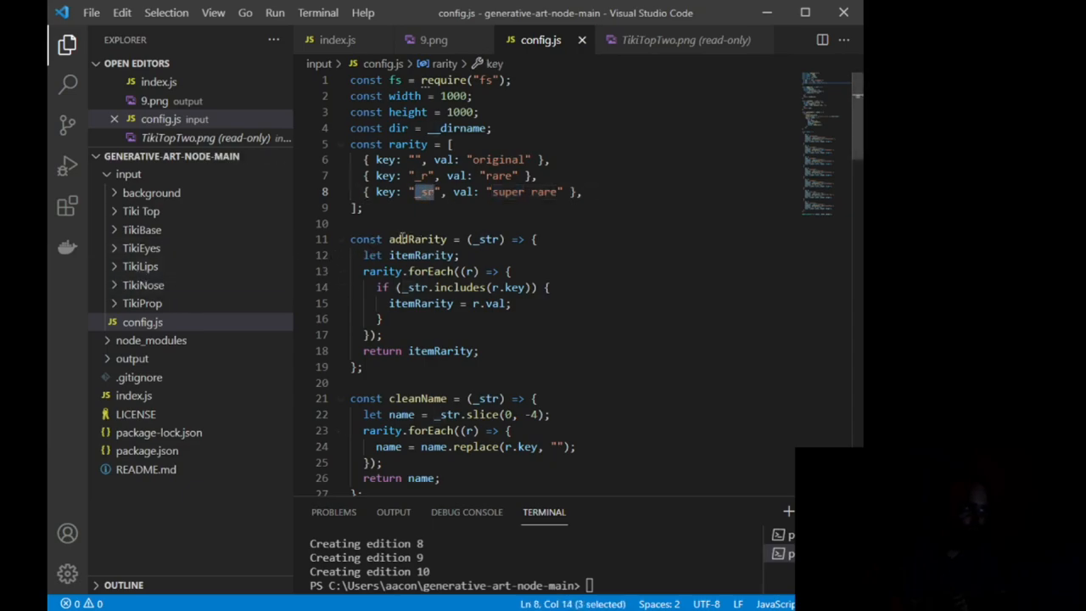
pyautogui.moveTo(275, 230)
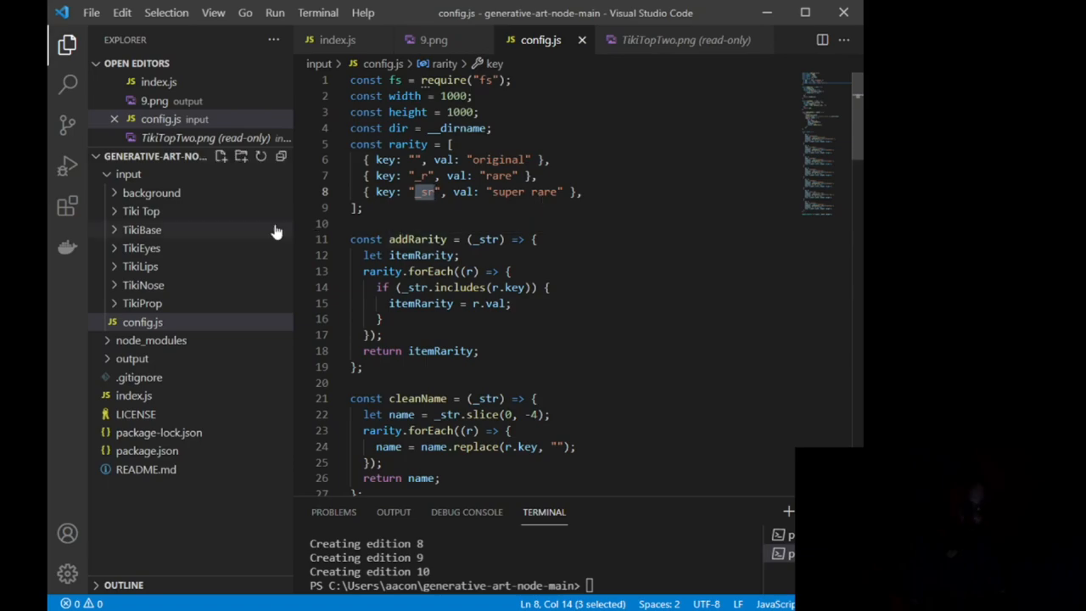
pyautogui.click(141, 210)
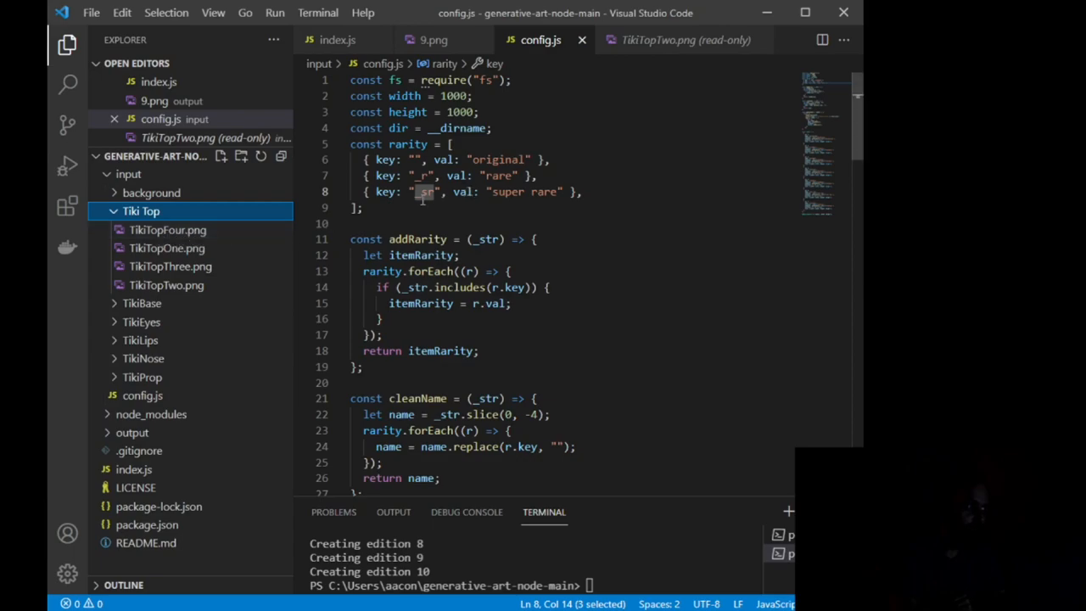
pyautogui.moveTo(166, 231)
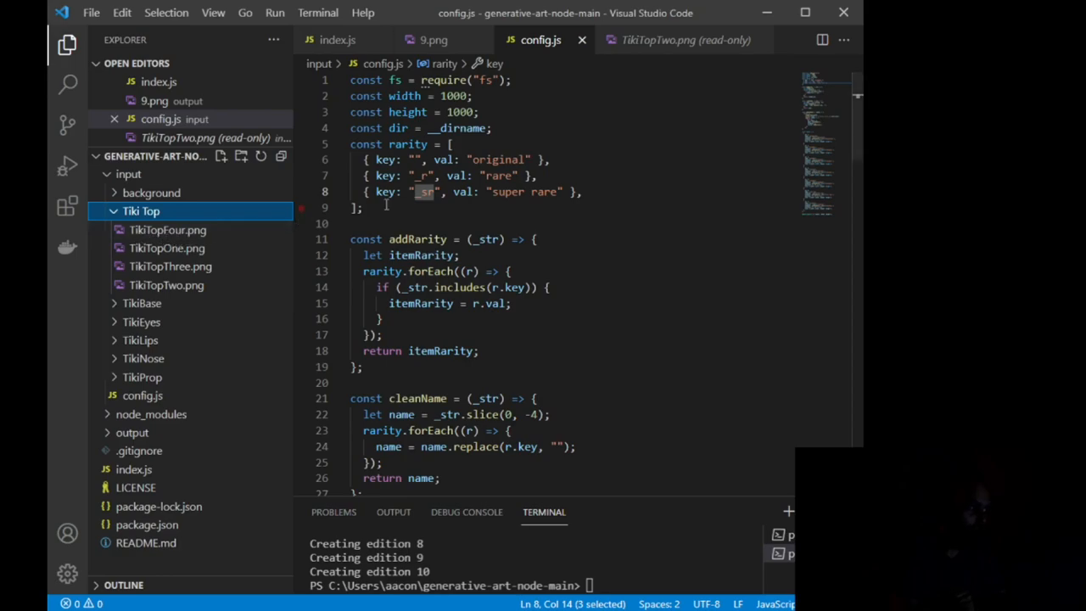
pyautogui.moveTo(183, 241)
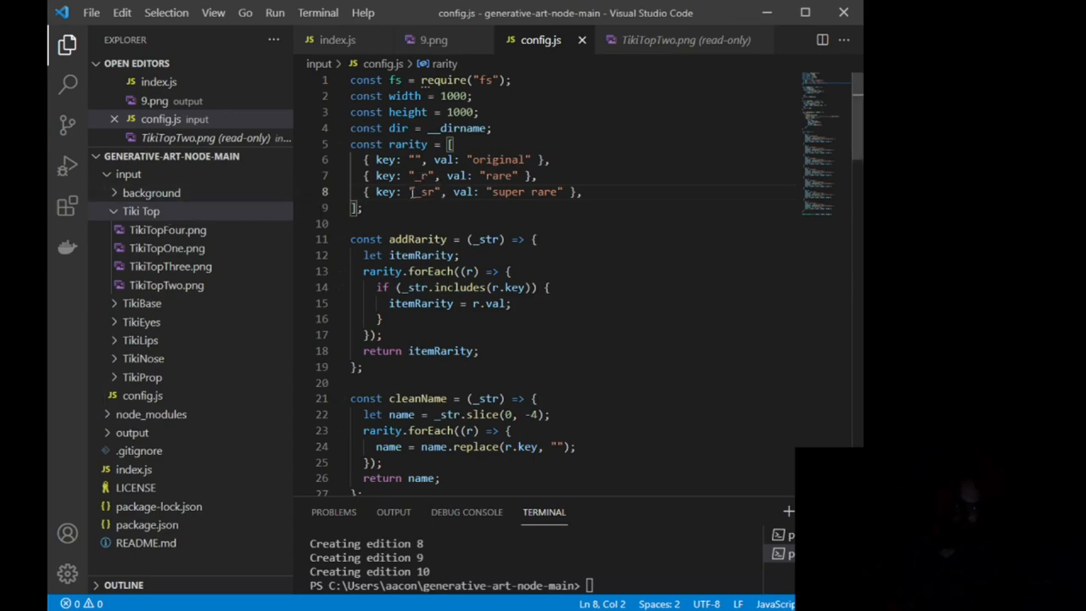
pyautogui.scroll(-3)
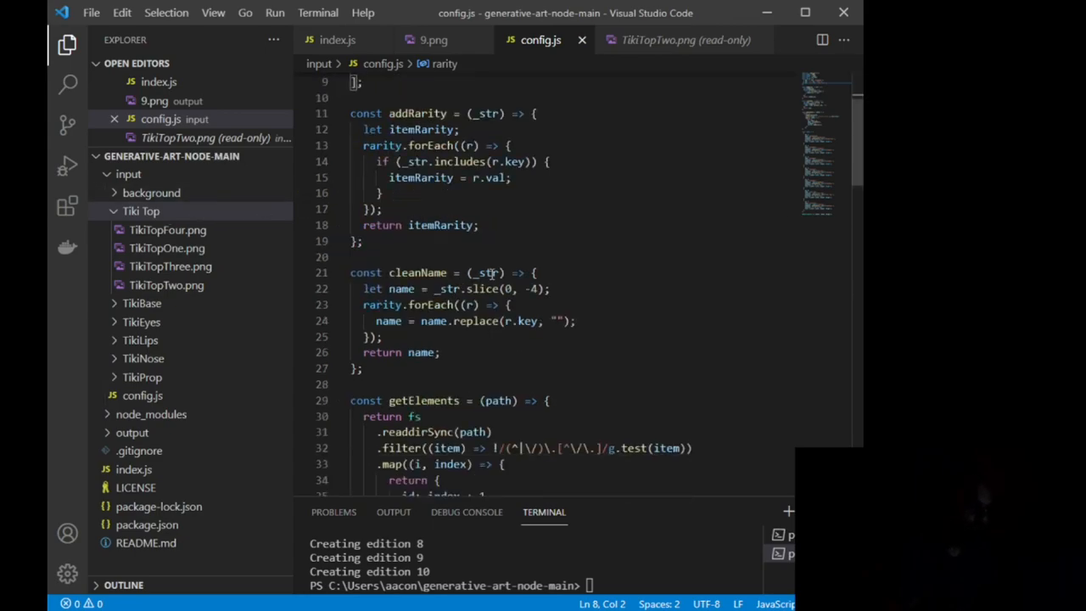
pyautogui.scroll(-3)
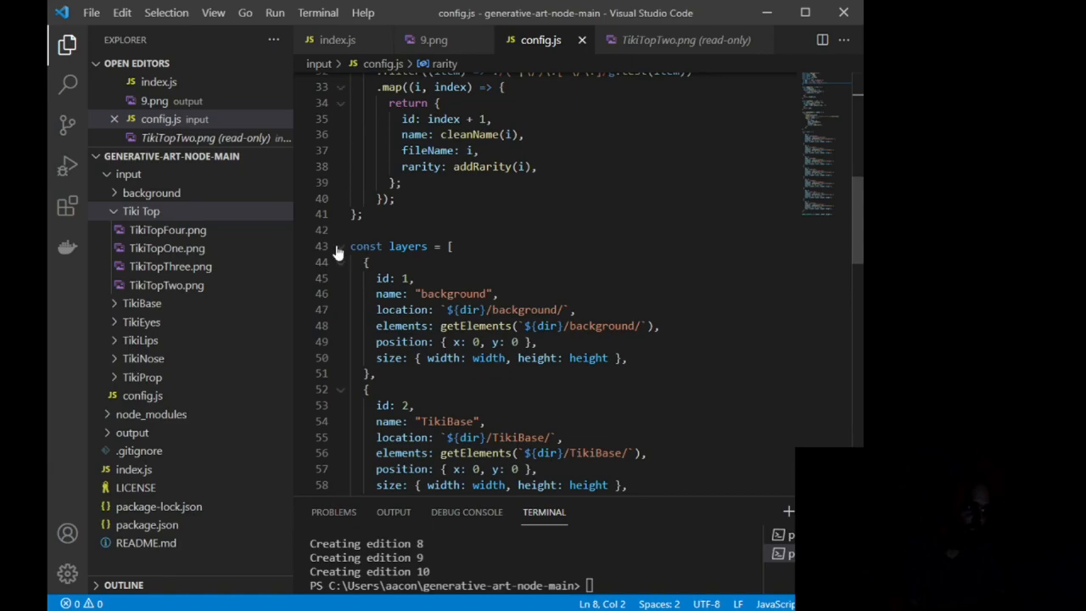
pyautogui.moveTo(408, 246)
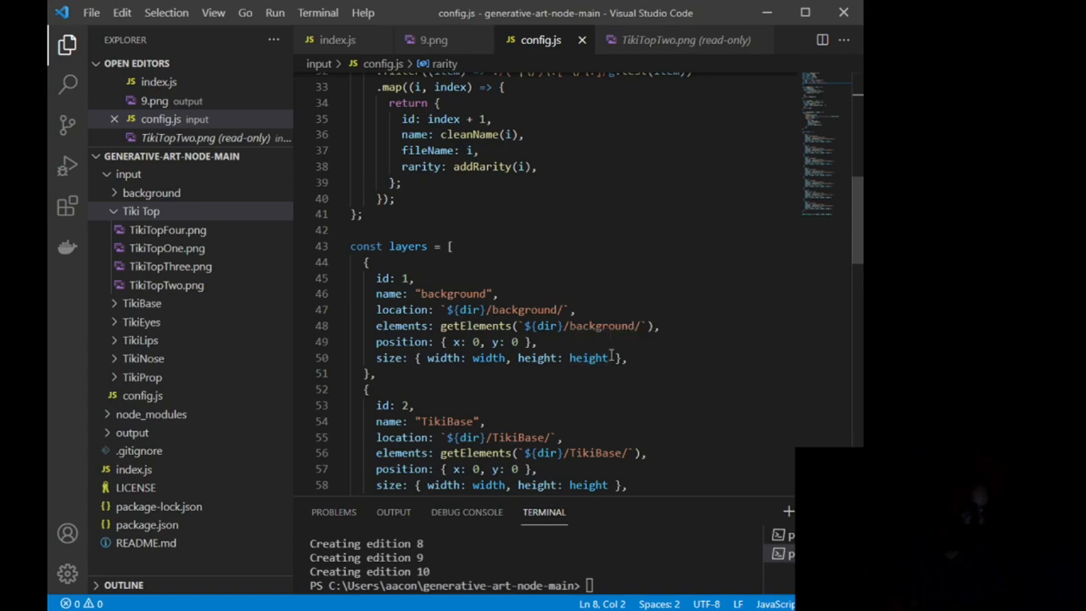
pyautogui.moveTo(376, 278); pyautogui.dragTo(628, 356)
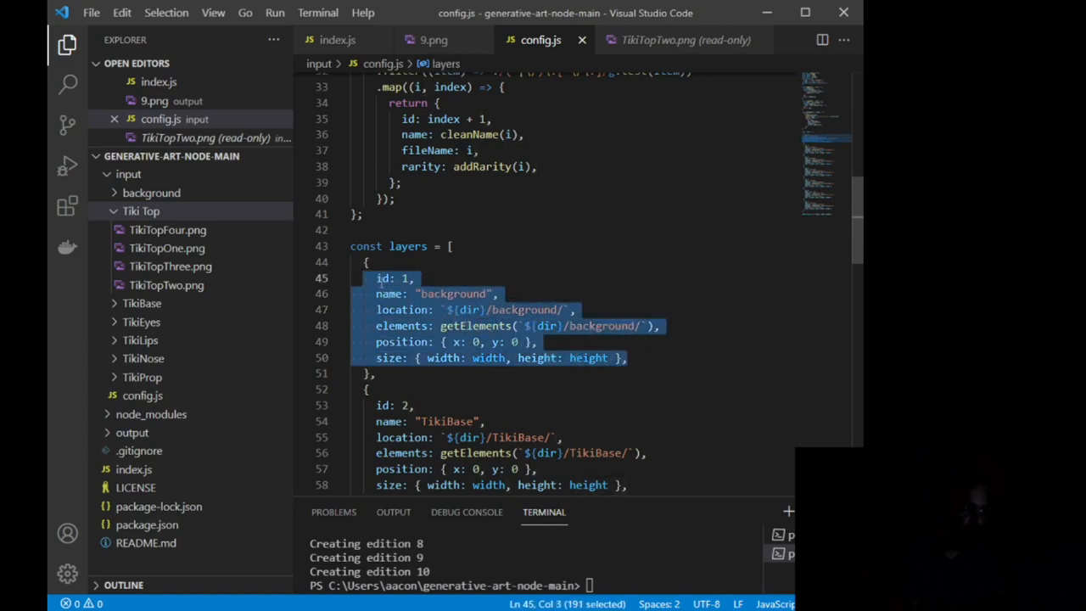
pyautogui.doubleClick(453, 293)
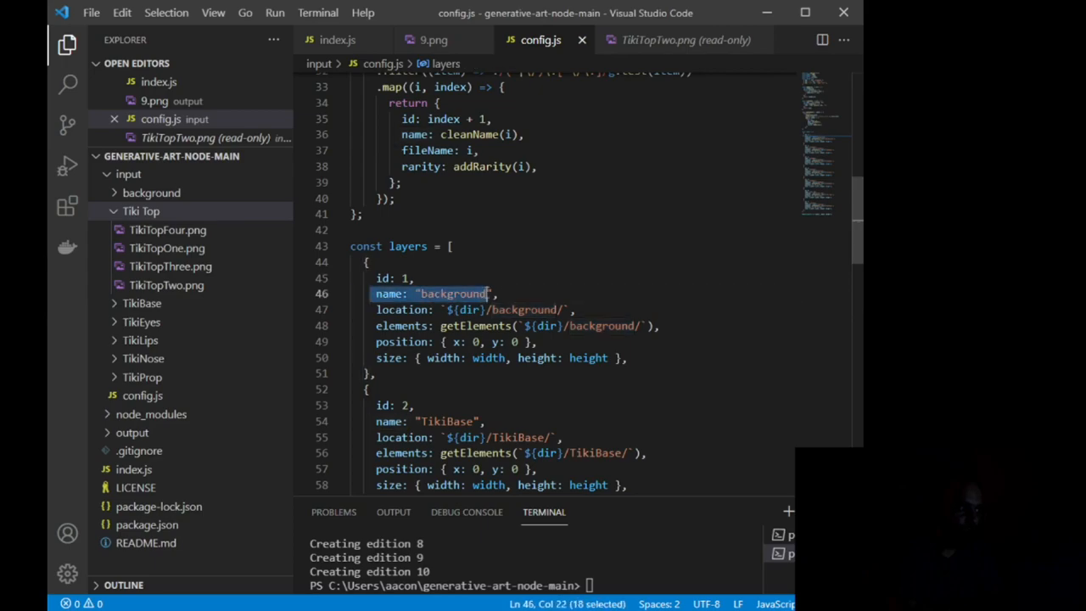
pyautogui.click(139, 211)
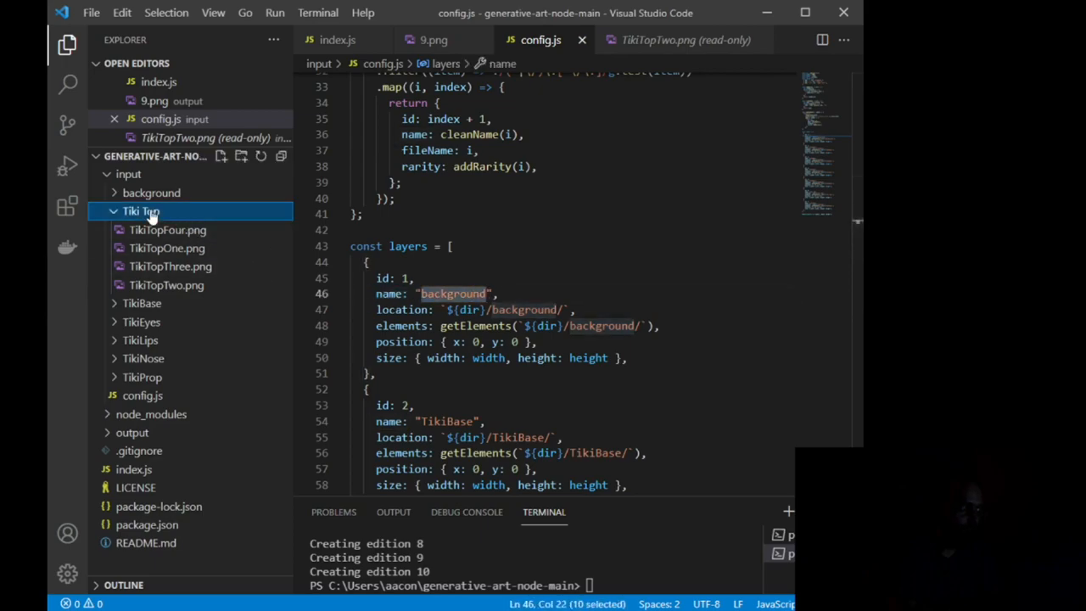
pyautogui.click(141, 211)
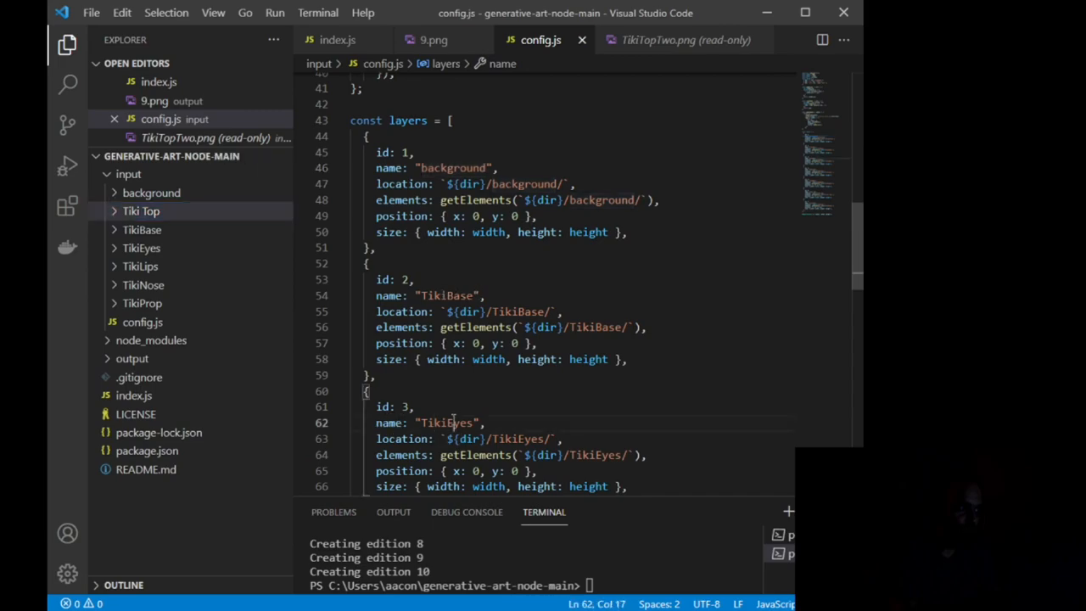
pyautogui.doubleClick(445, 423)
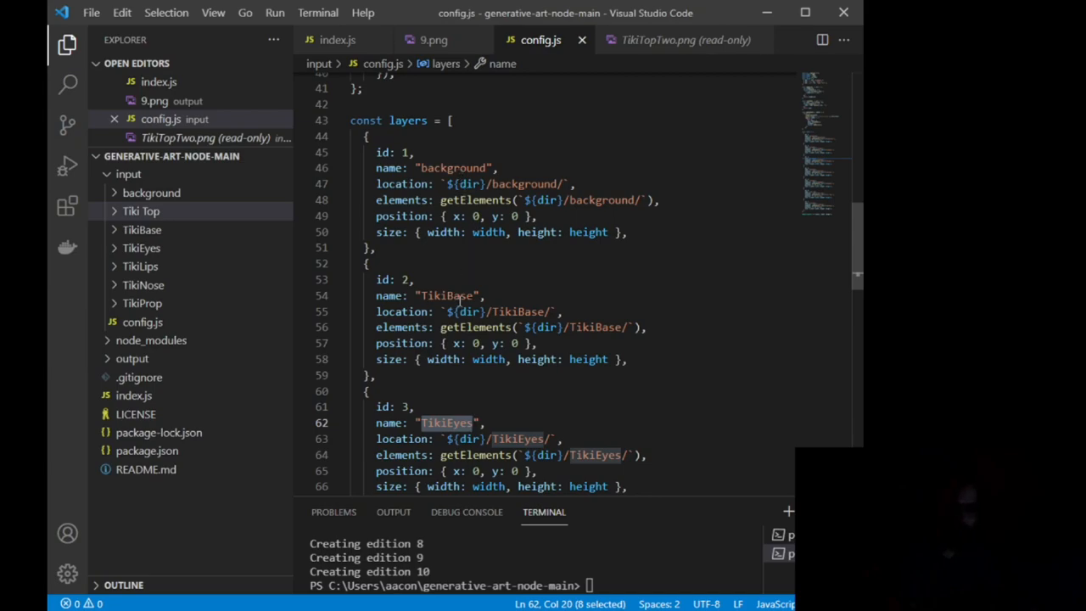
pyautogui.scroll(-3)
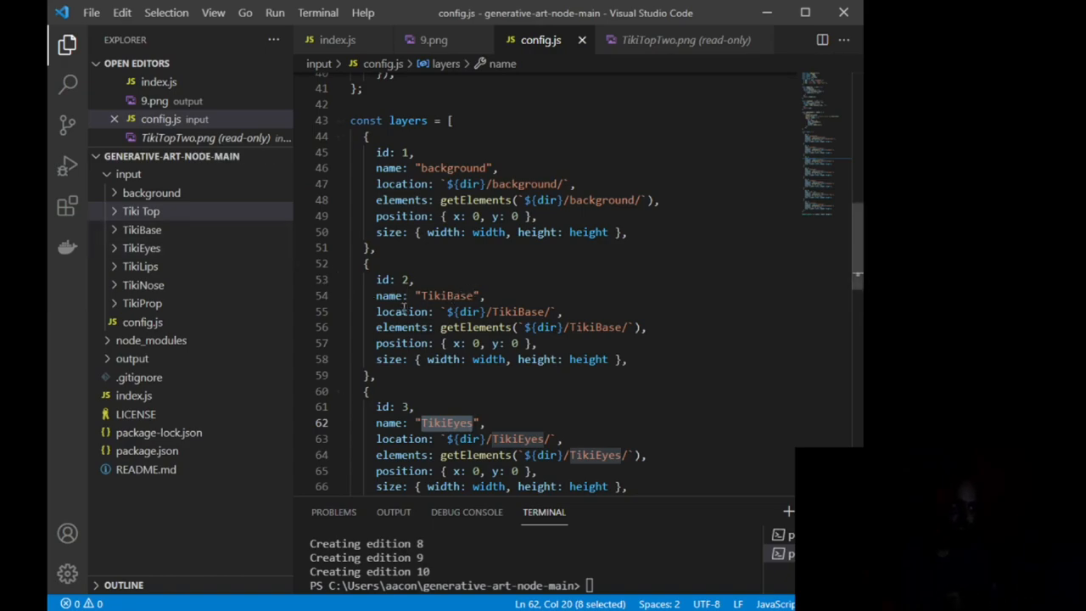
pyautogui.click(543, 312)
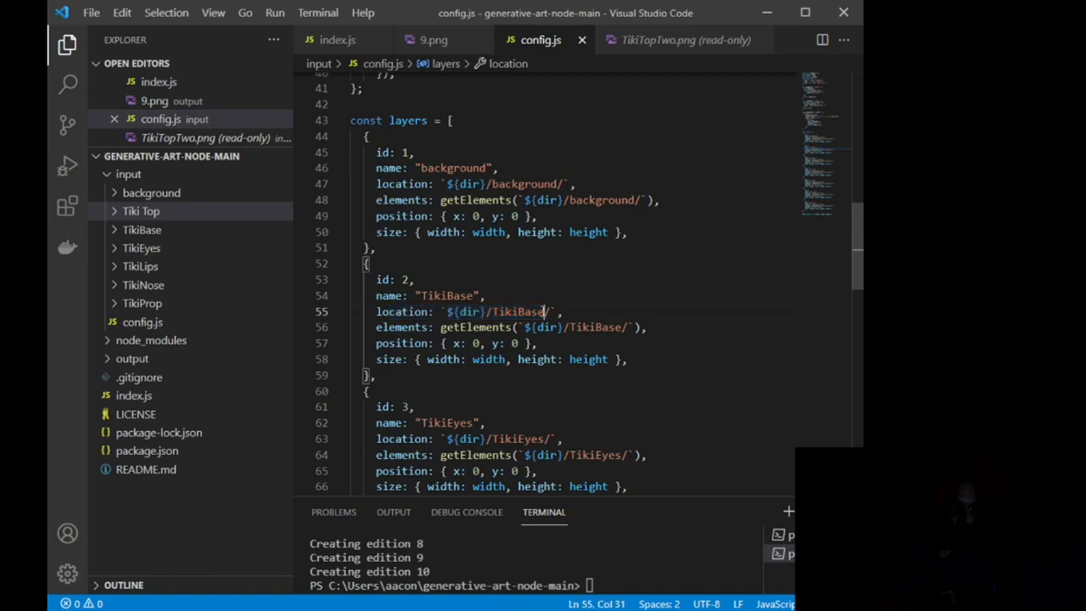
pyautogui.moveTo(190, 390)
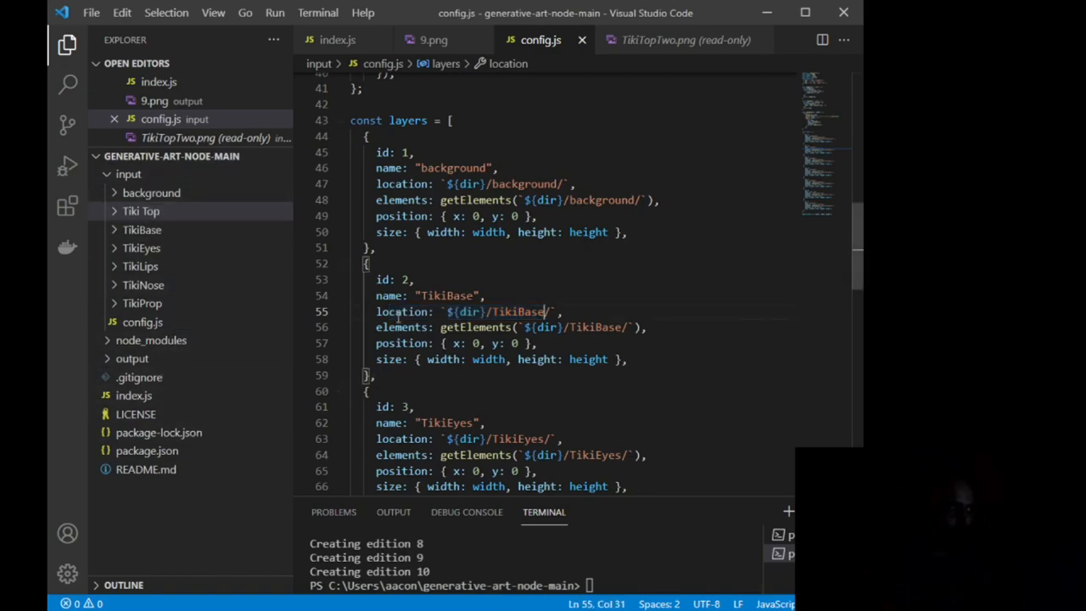
pyautogui.doubleClick(402, 312)
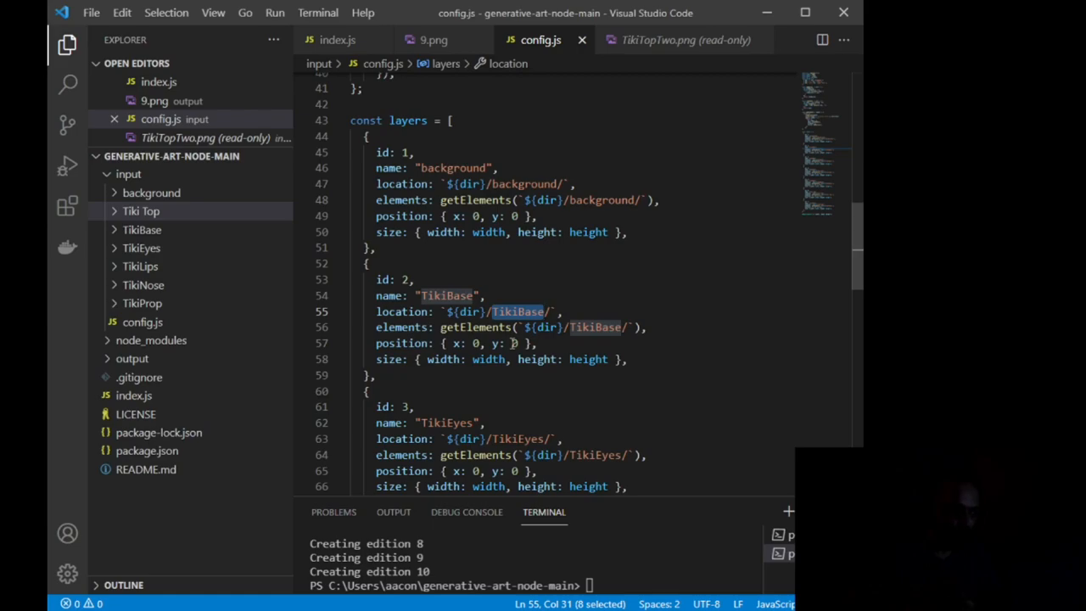
# Step: Scroll through the config.js layers and select the TikiNose layer definition
pyautogui.scroll(-3)
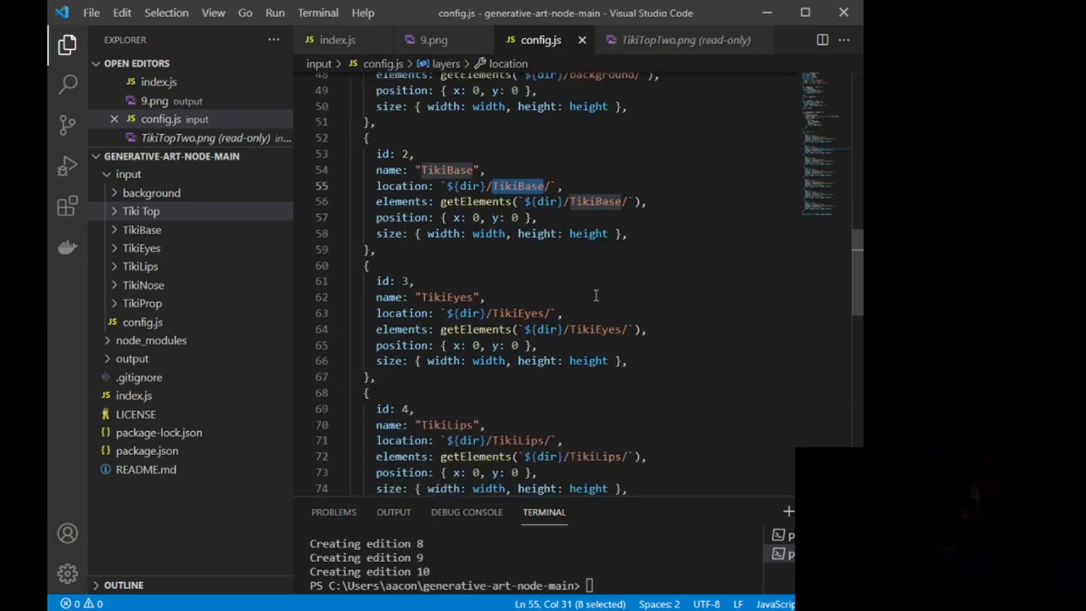
pyautogui.scroll(-3)
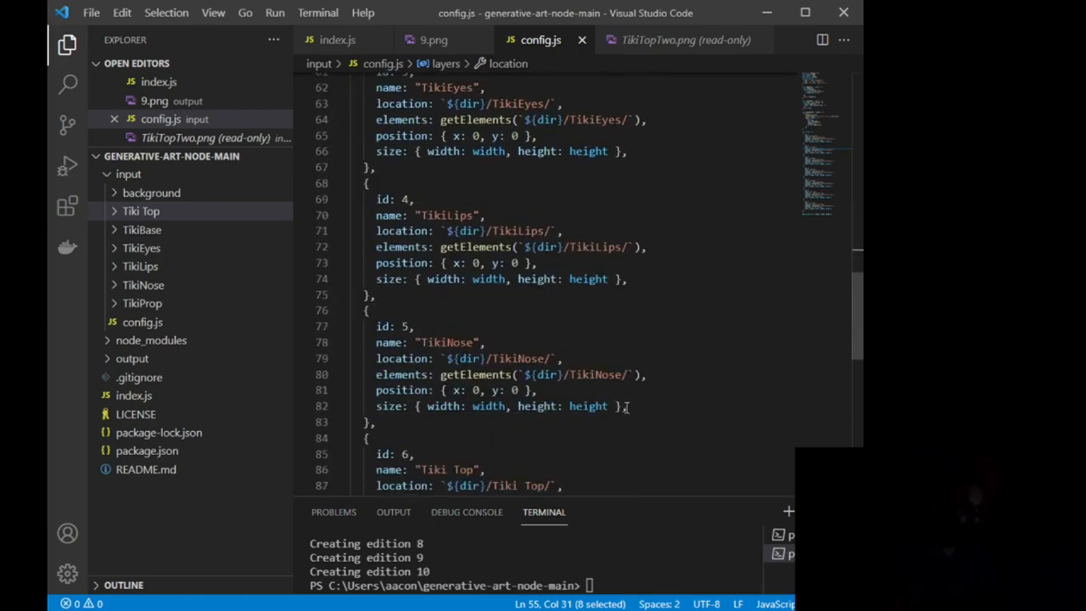
pyautogui.moveTo(376, 326); pyautogui.dragTo(626, 405)
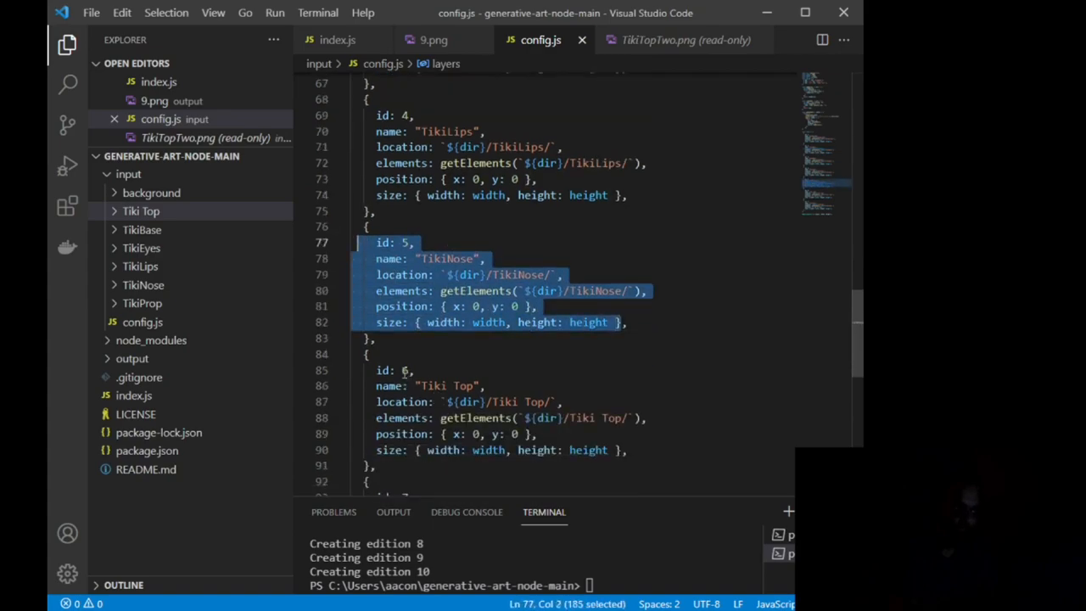
pyautogui.scroll(-3)
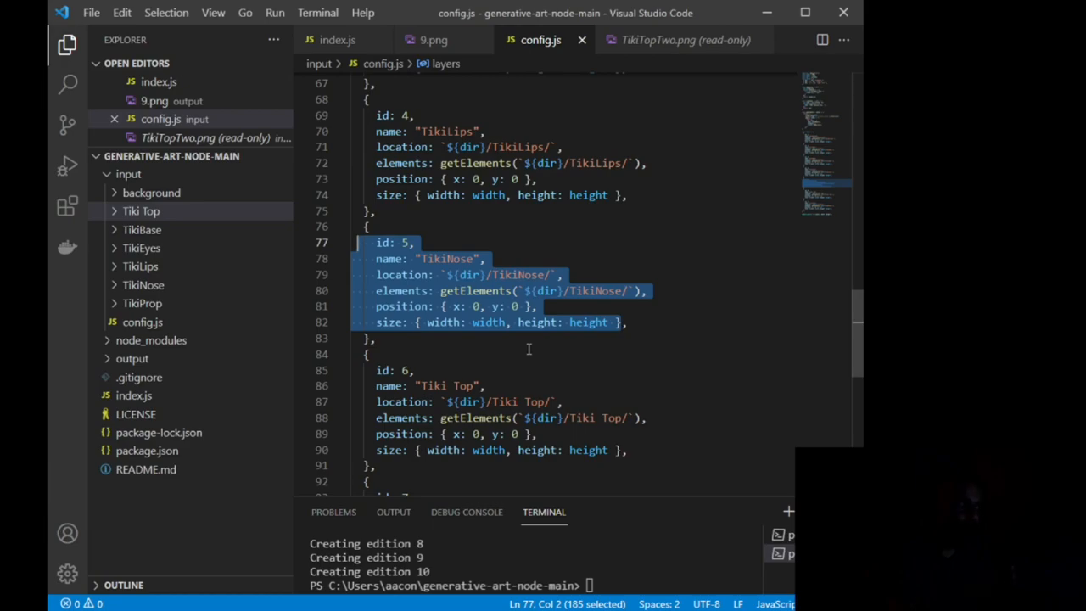
pyautogui.moveTo(553, 333)
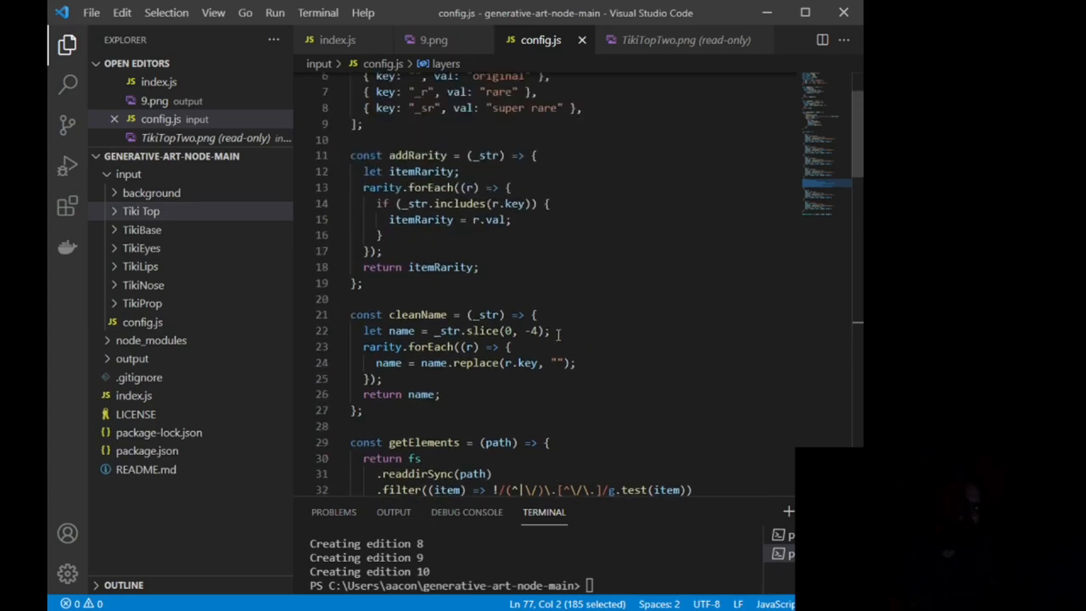
pyautogui.scroll(-3)
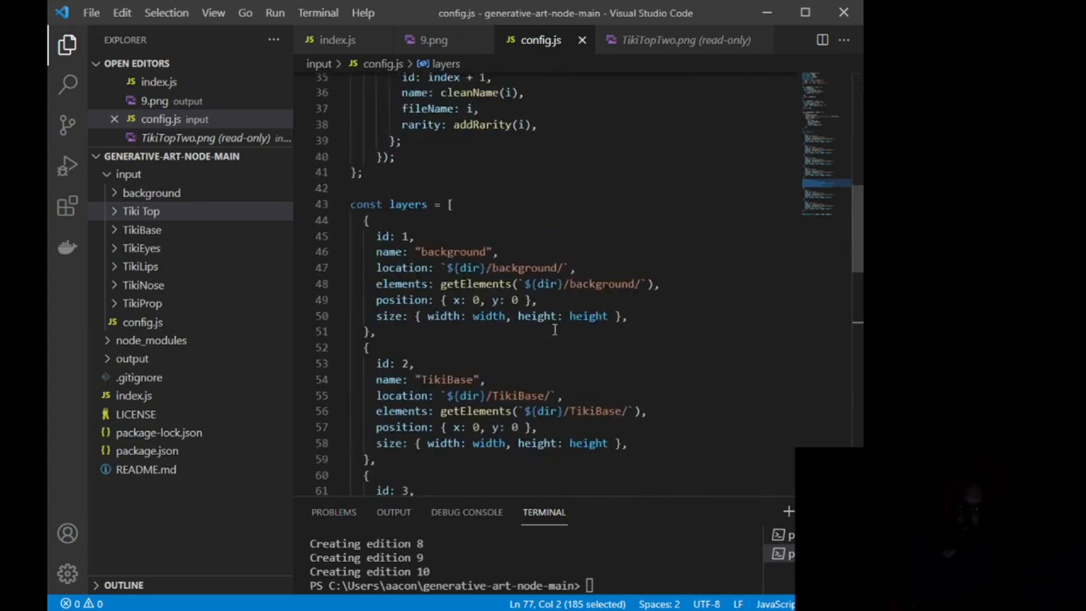
pyautogui.moveTo(624, 340)
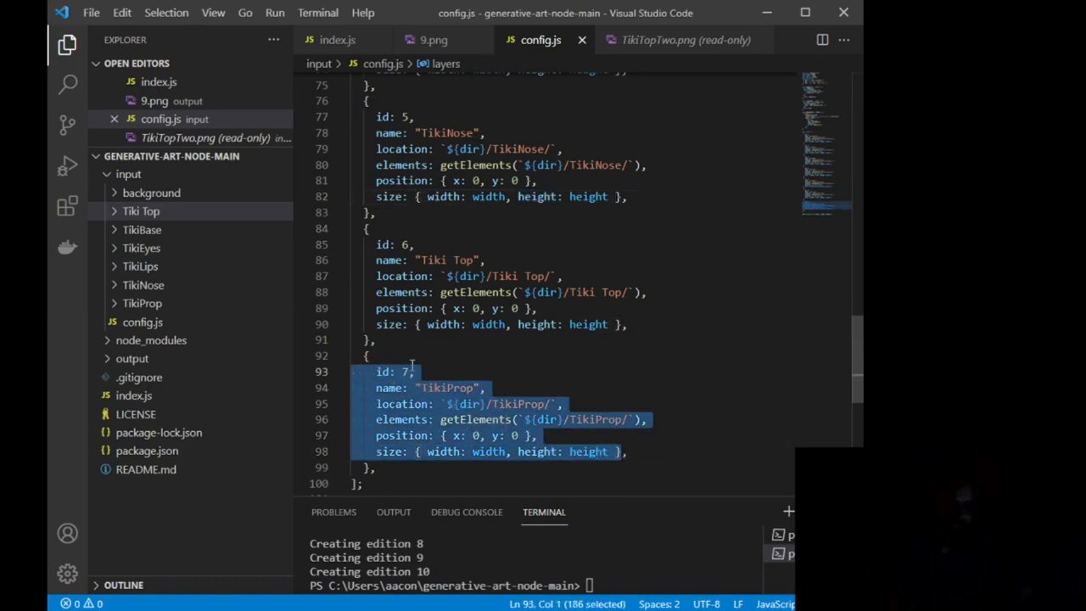
# Step: Restore the commented-out TikiProp layer entry (id 7) as active code in the layers list
pyautogui.press('Ctrl+K')
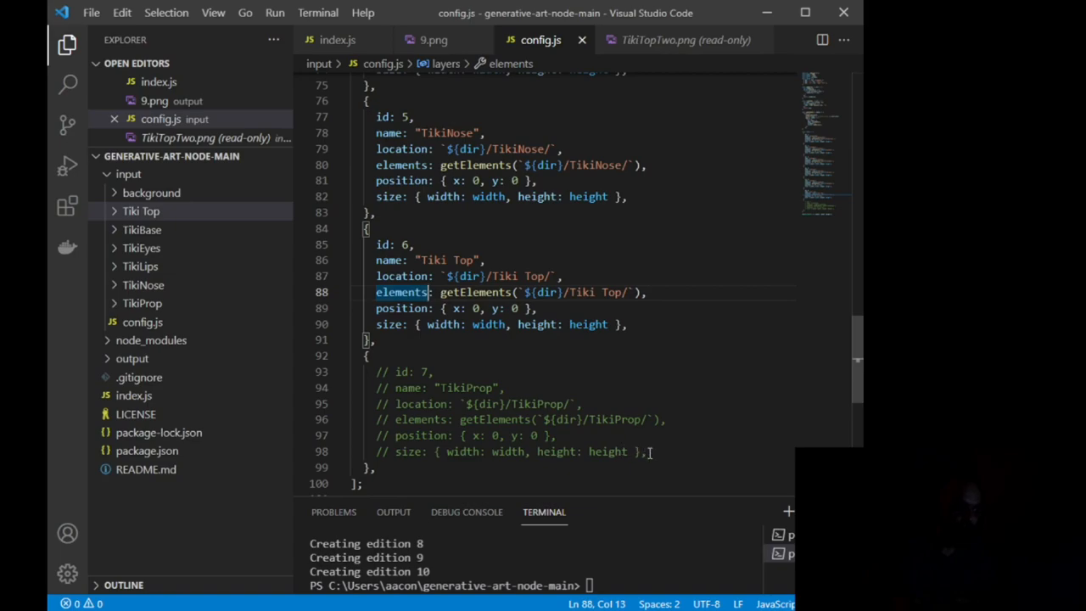
pyautogui.moveTo(380, 371); pyautogui.dragTo(644, 451)
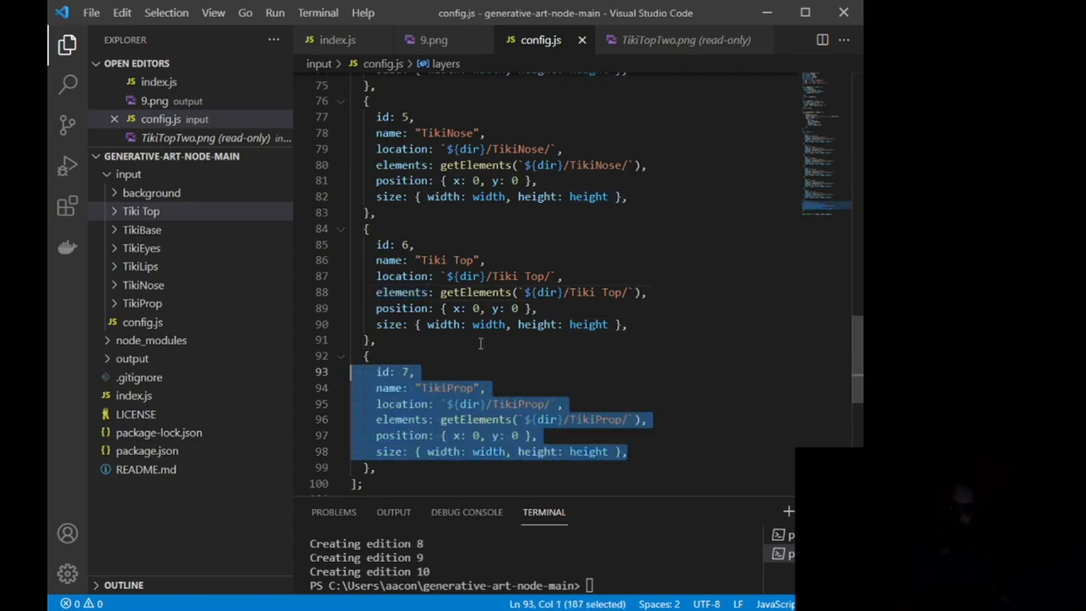
pyautogui.click(481, 339)
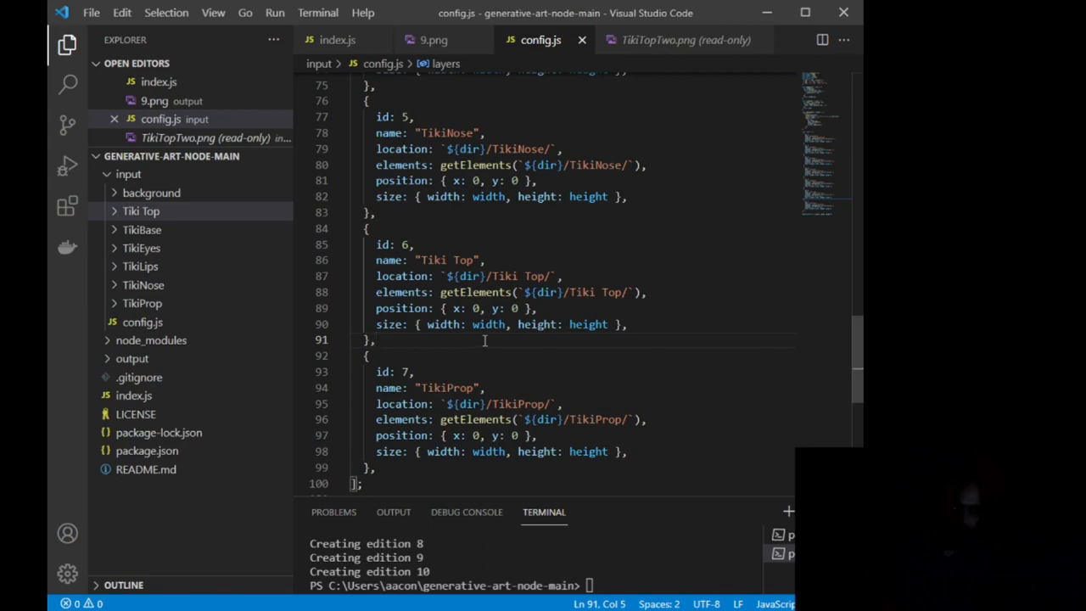
pyautogui.moveTo(190, 402)
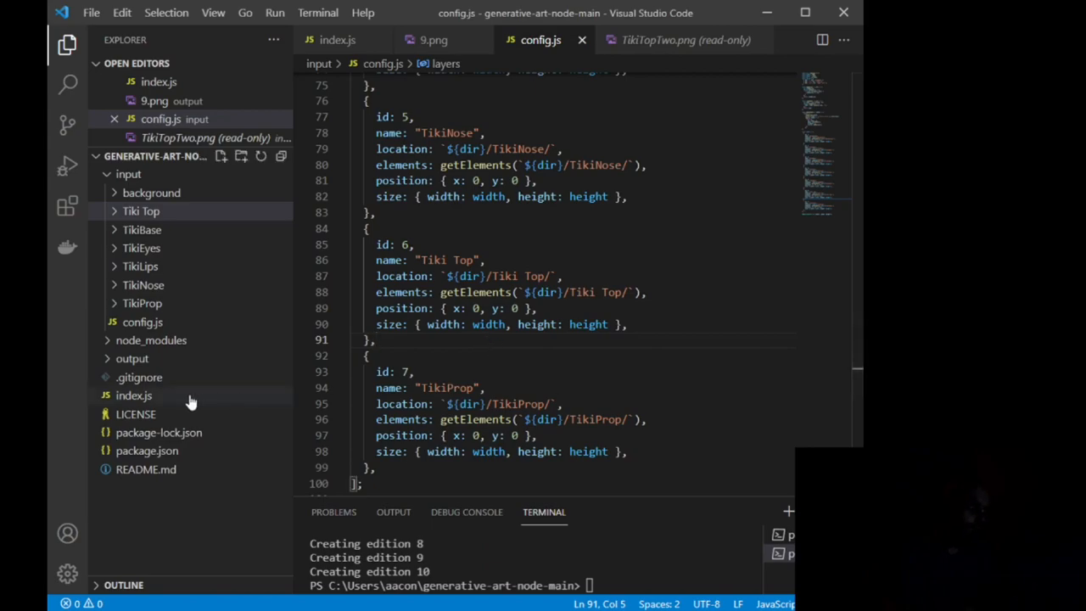
# Step: Change index.js's default edition count from 10 to 1, then 5, running node index.js each time
pyautogui.click(134, 395)
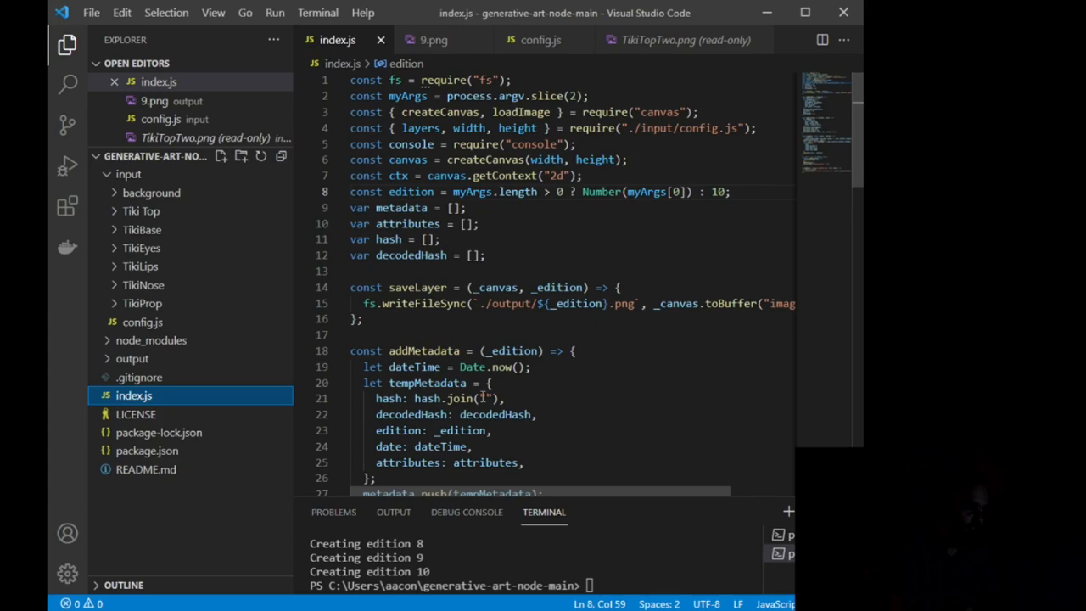
pyautogui.moveTo(466, 349)
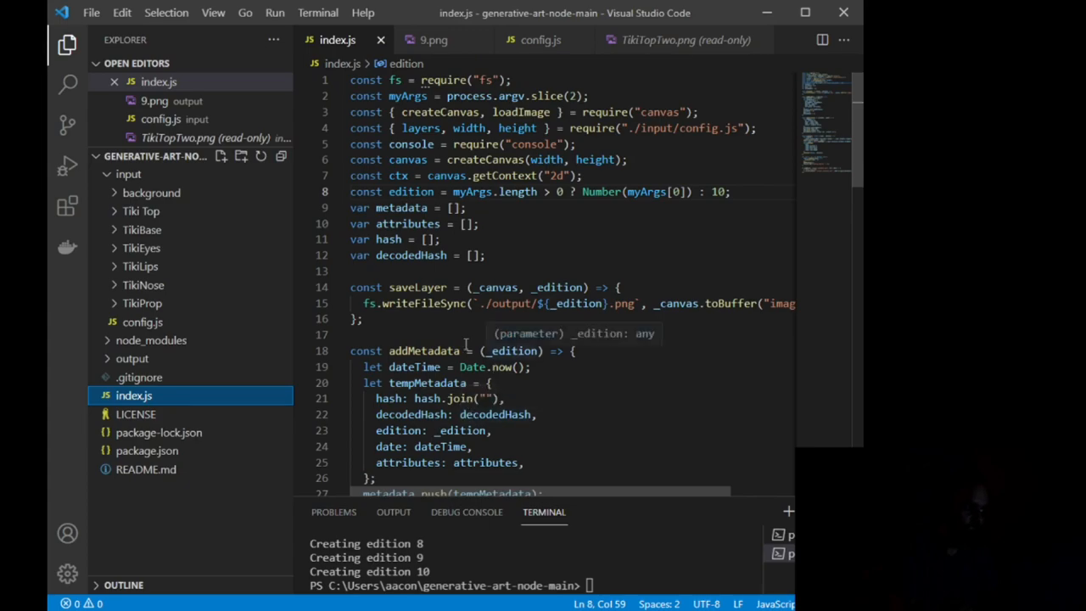
pyautogui.scroll(-3)
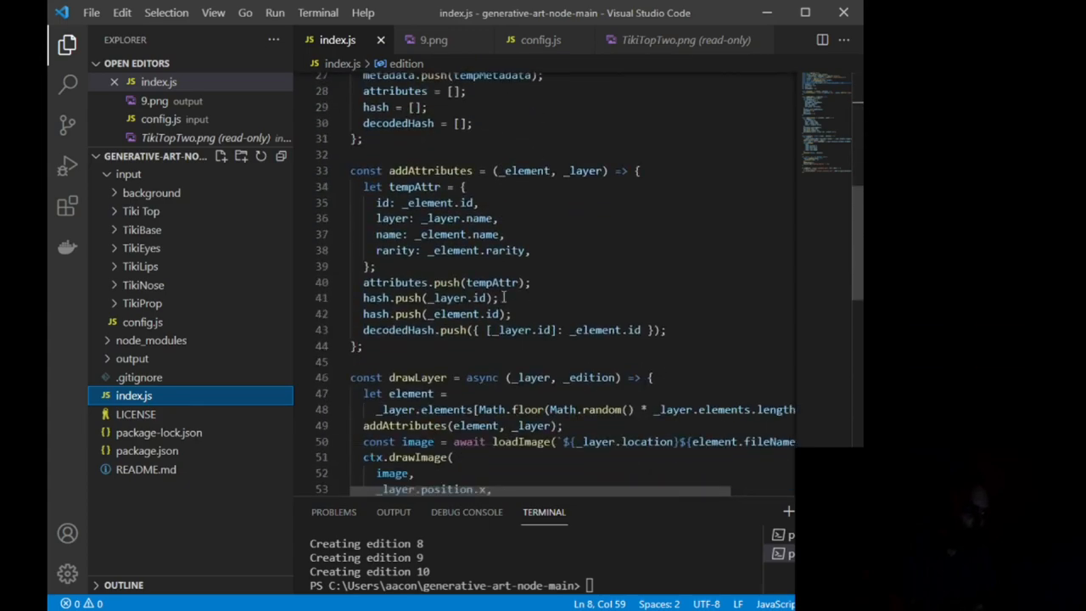
pyautogui.scroll(-3)
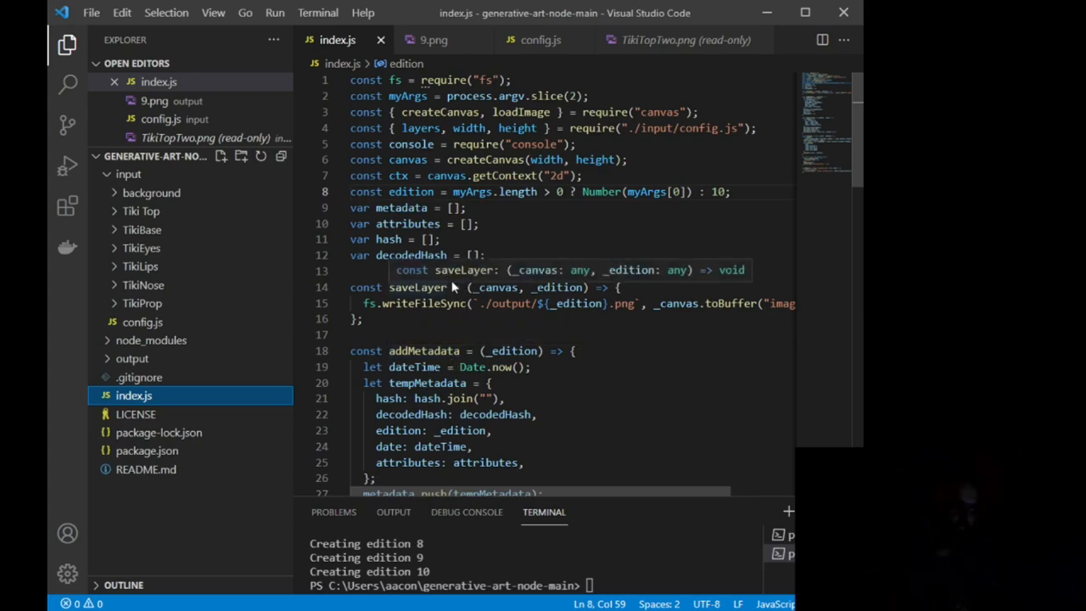
pyautogui.moveTo(455, 288)
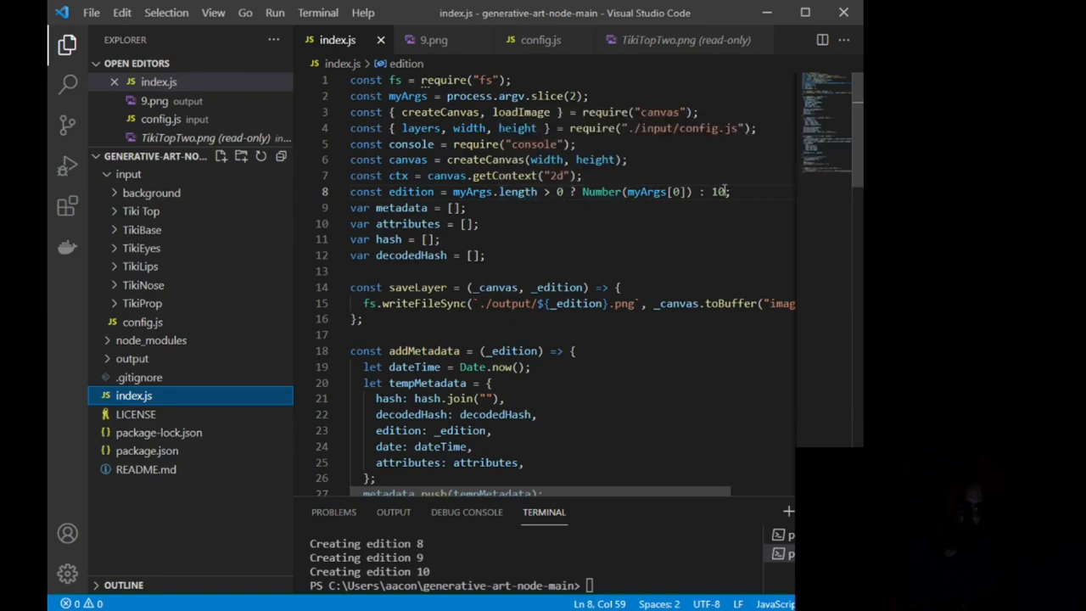
pyautogui.doubleClick(719, 190)
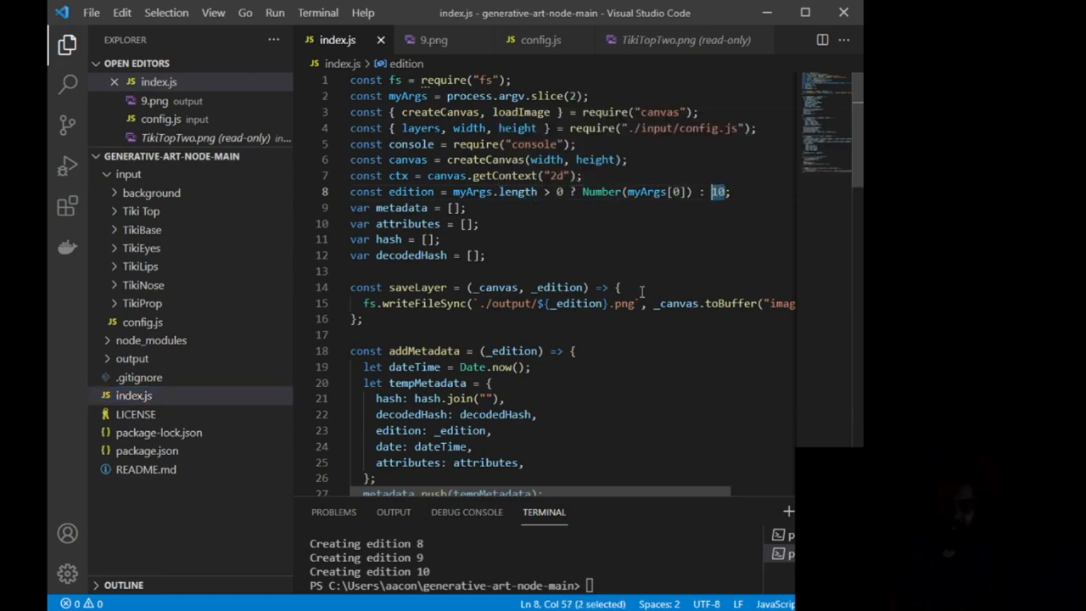
pyautogui.write('1')
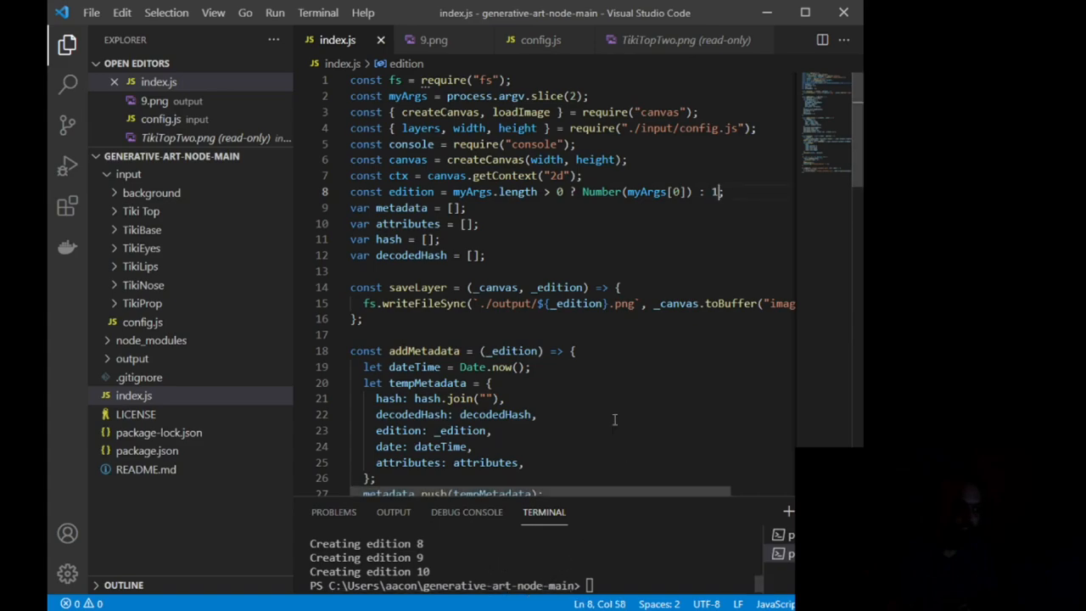
pyautogui.click(82, 12)
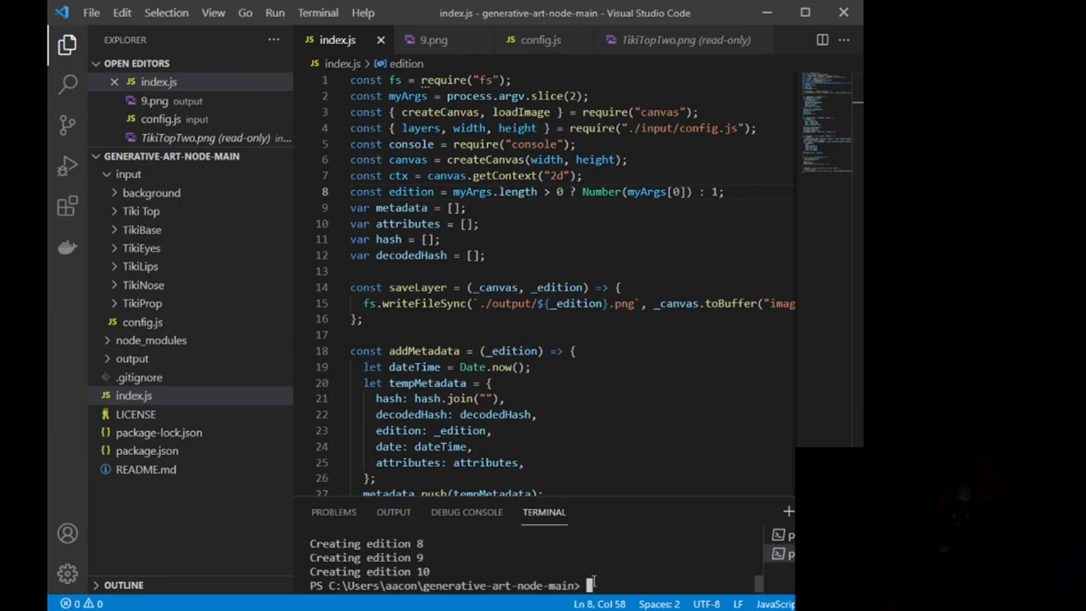
pyautogui.write('node index.js')
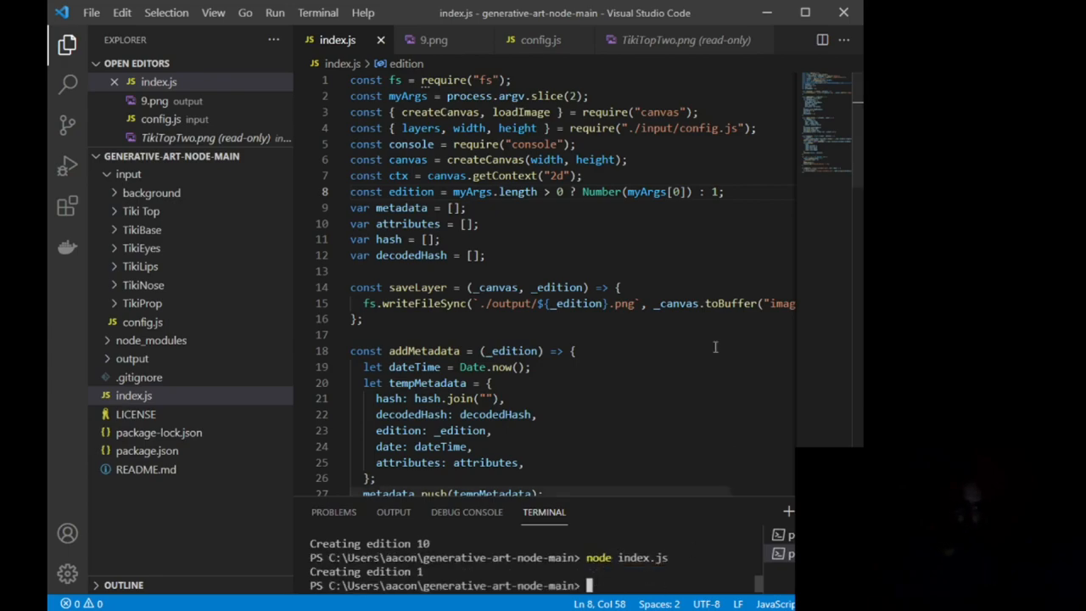
pyautogui.write('5')
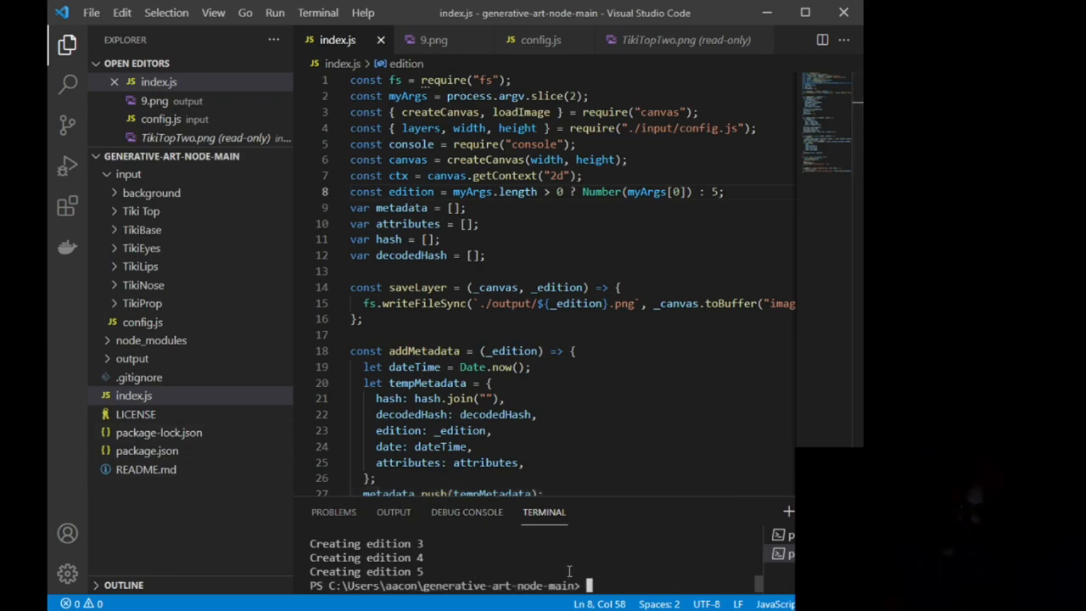
pyautogui.moveTo(138, 403)
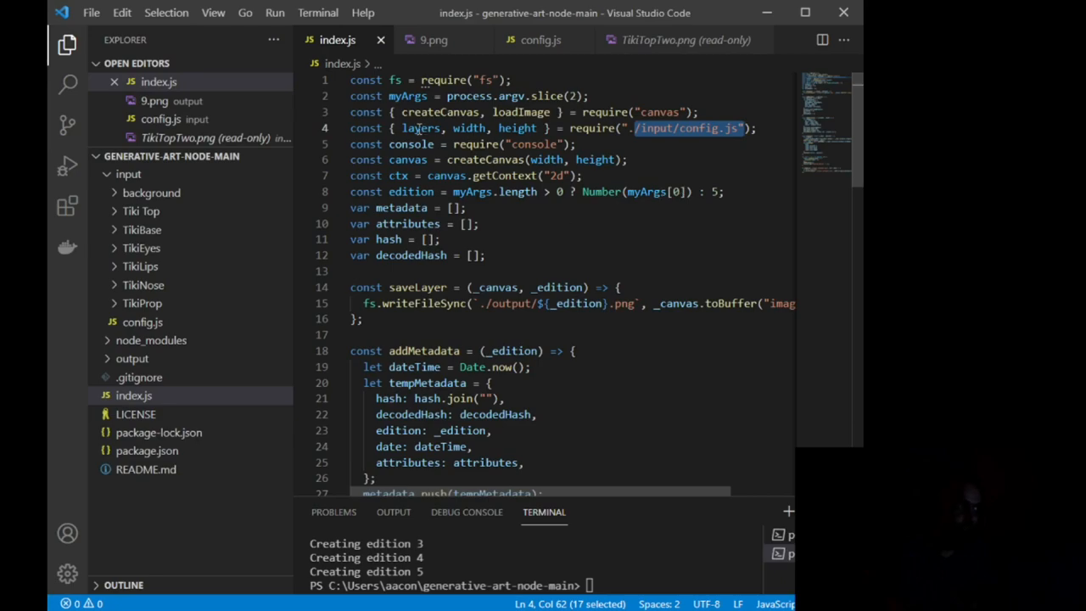
# Step: Check the width and height imports in index.js and return to the config.js layers
pyautogui.doubleClick(468, 129)
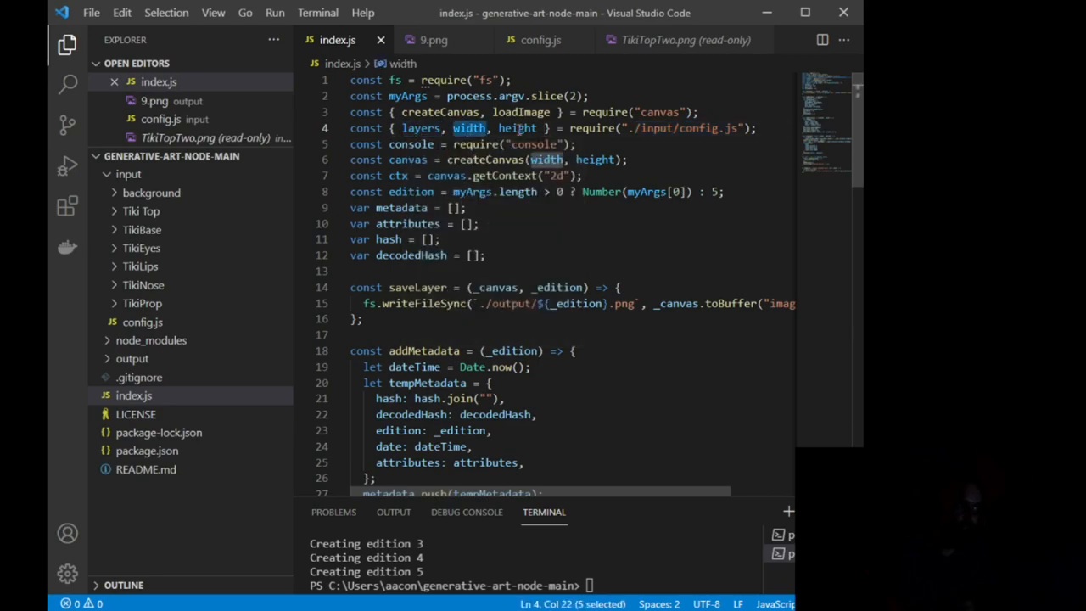
pyautogui.doubleClick(517, 129)
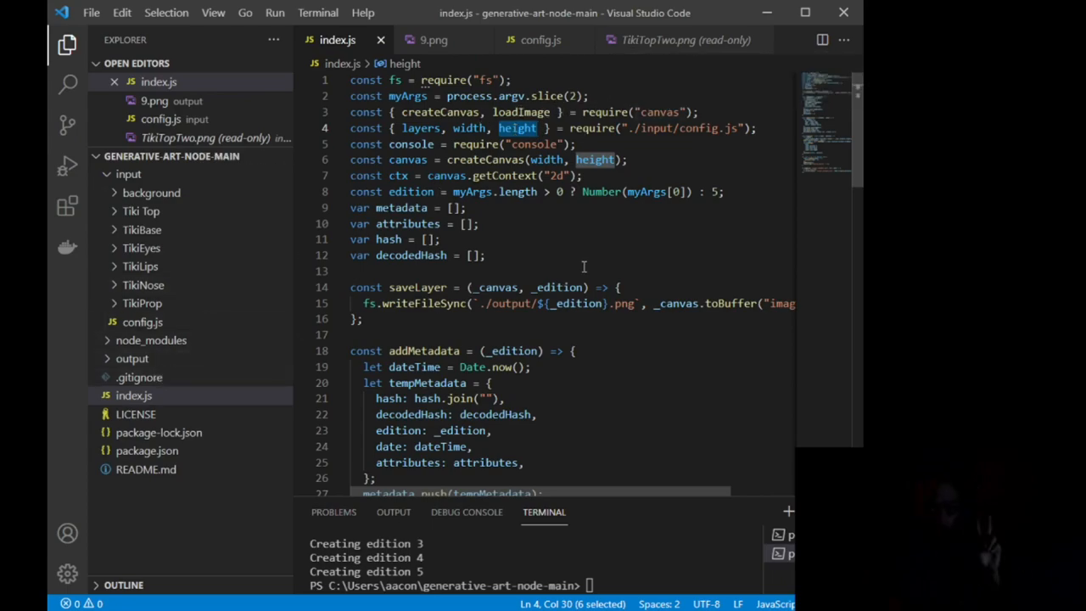
pyautogui.click(143, 322)
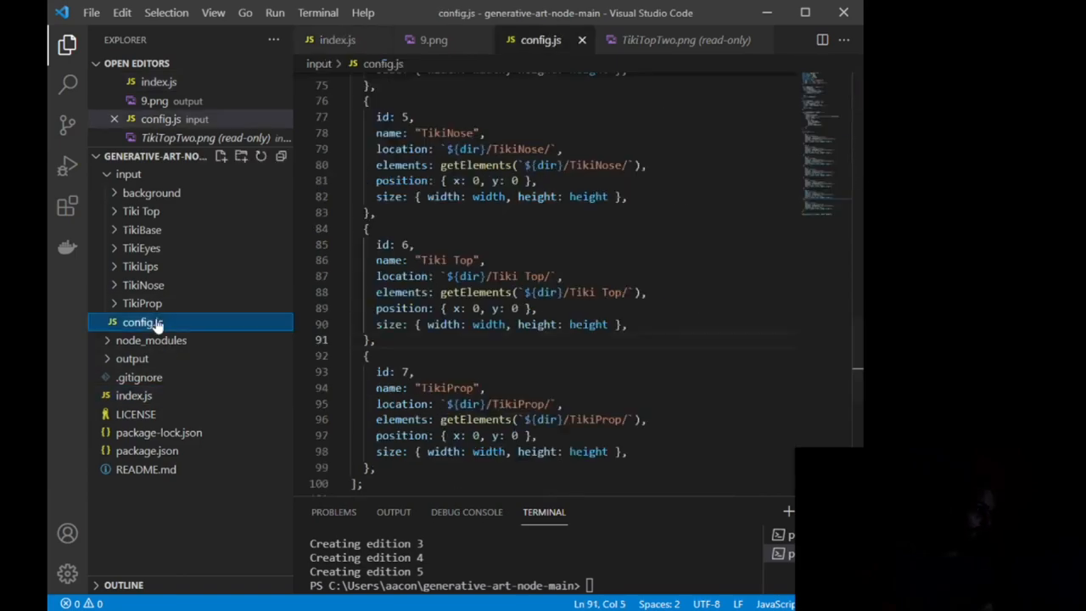
pyautogui.click(339, 41)
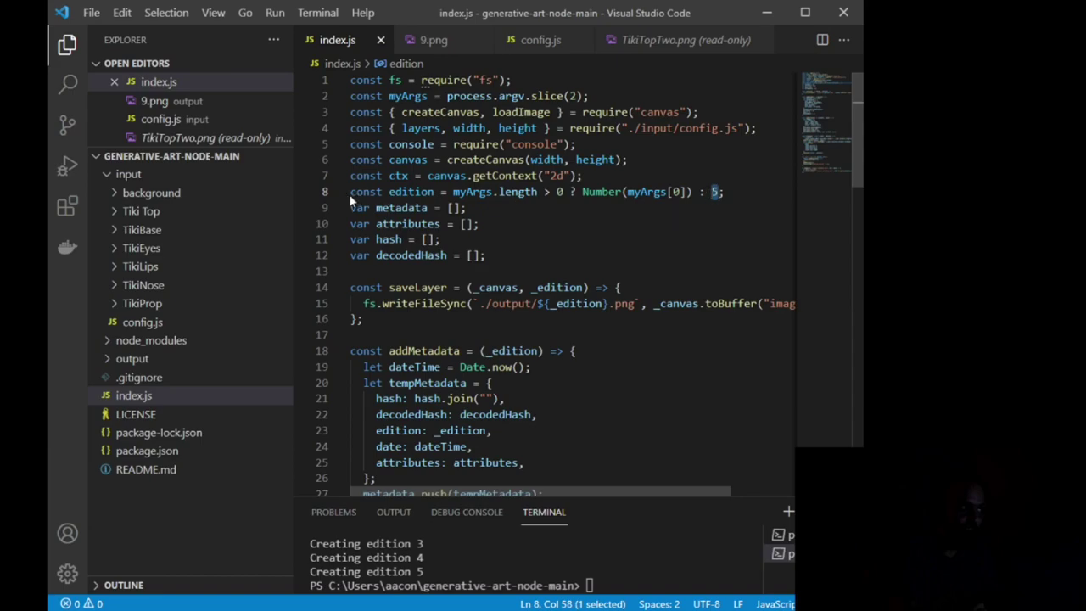
pyautogui.click(133, 395)
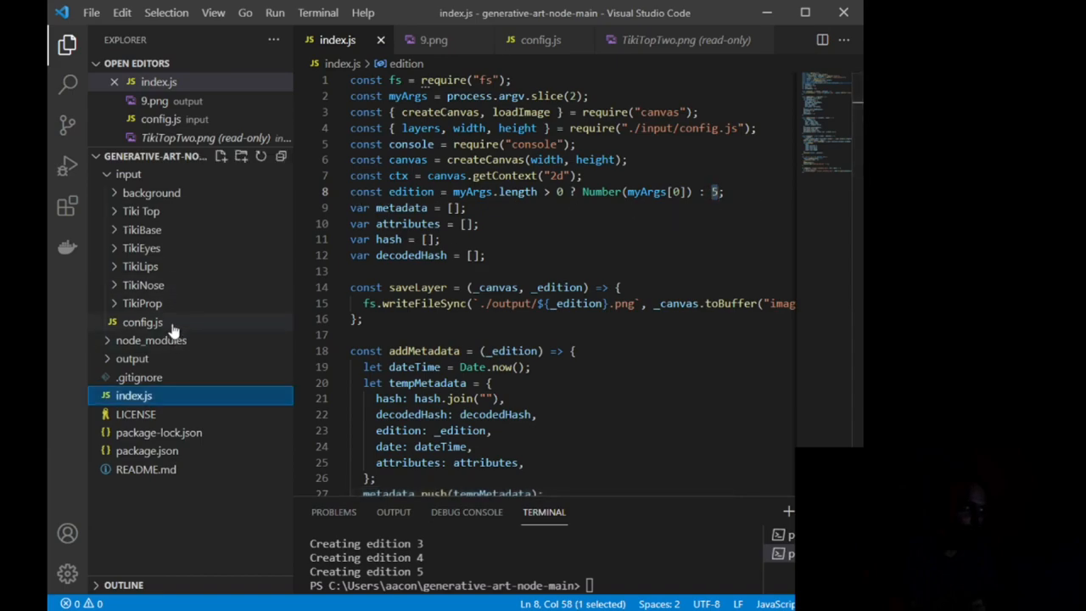
pyautogui.click(142, 322)
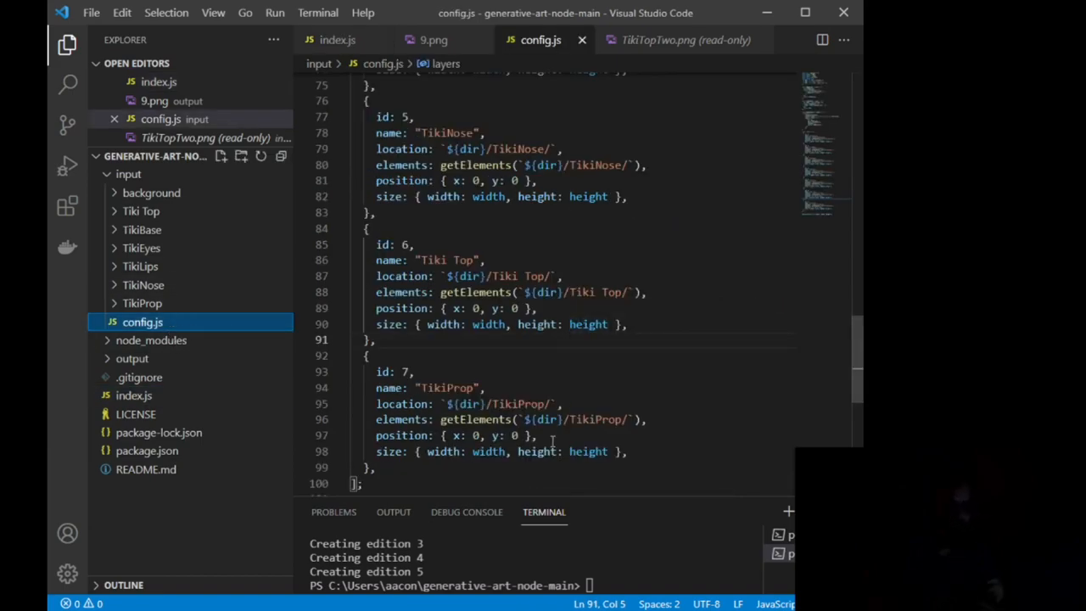